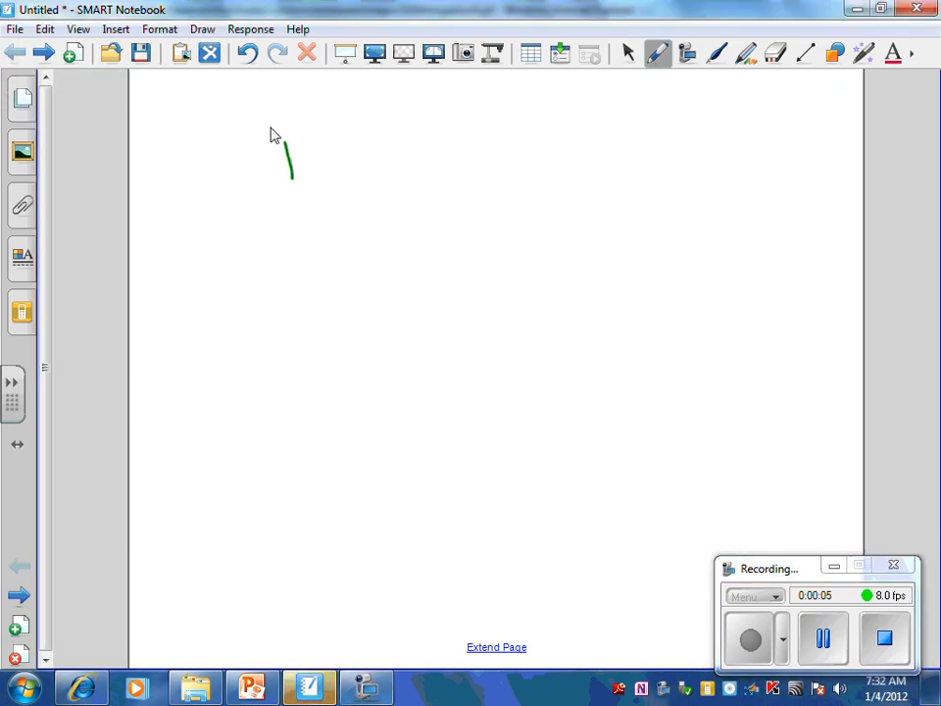
Handwrite the green title PROTEIN SYNTHESIS at the top of the page.
{"action": "left_click_drag", "start_coordinate": [284, 173], "coordinate": [369, 147]}
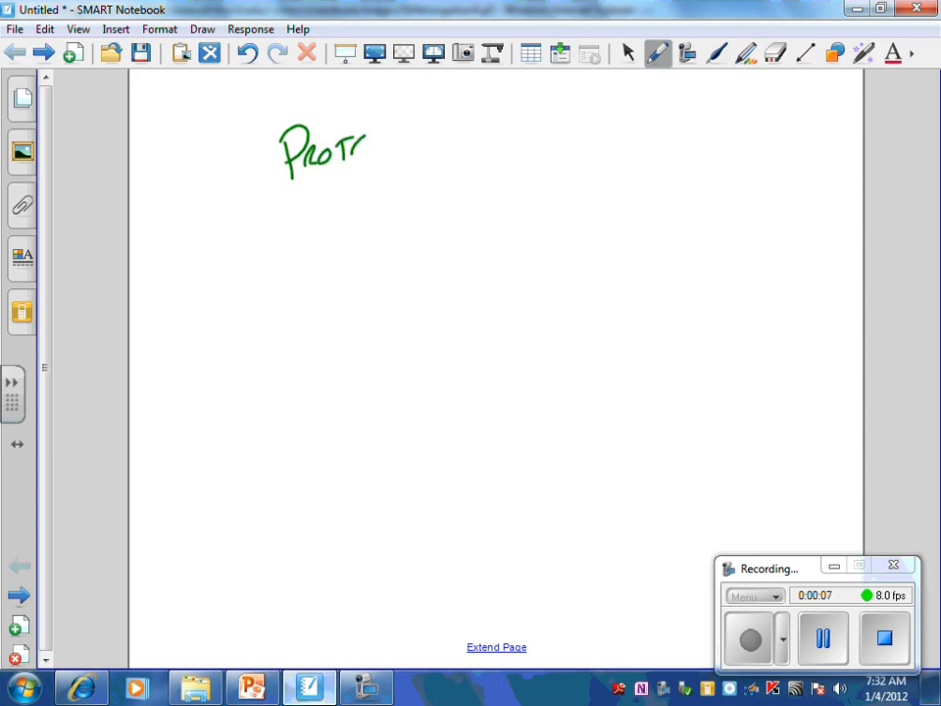
{"action": "left_click_drag", "start_coordinate": [352, 157], "coordinate": [461, 138]}
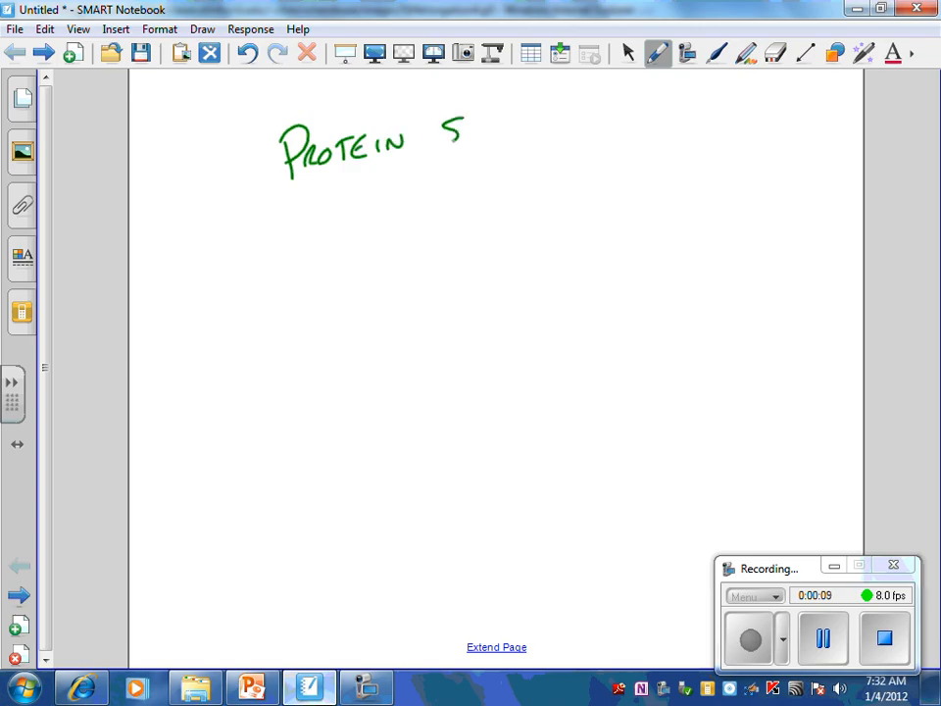
{"action": "left_click_drag", "start_coordinate": [460, 137], "coordinate": [545, 138]}
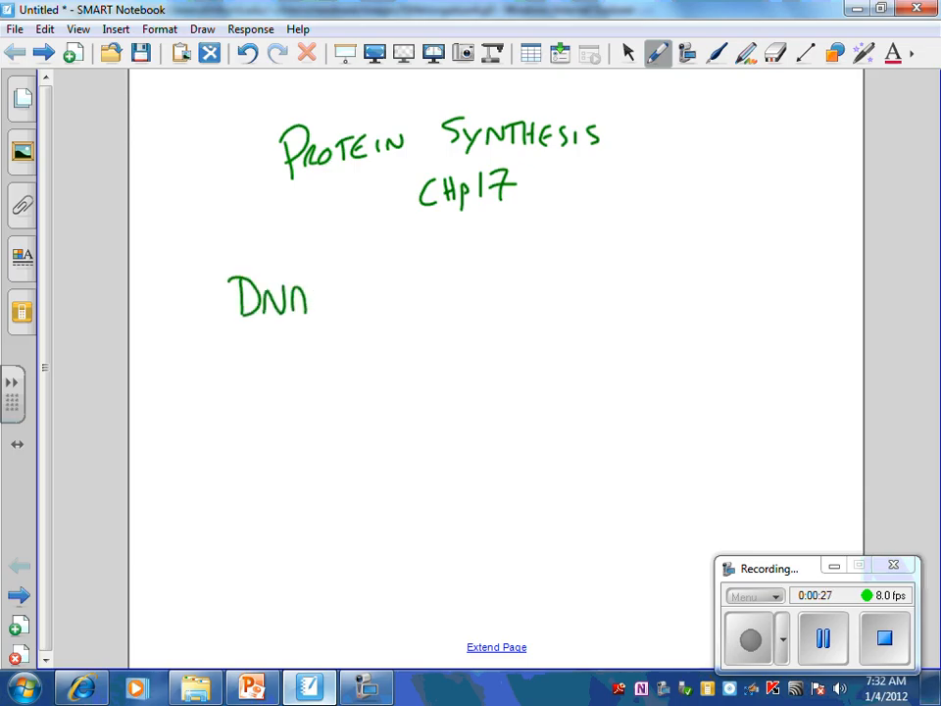
Draw arrows and write RNA and PROTEIN after DNA, then underline PROTEIN.
{"action": "left_click_drag", "start_coordinate": [313, 298], "coordinate": [382, 298]}
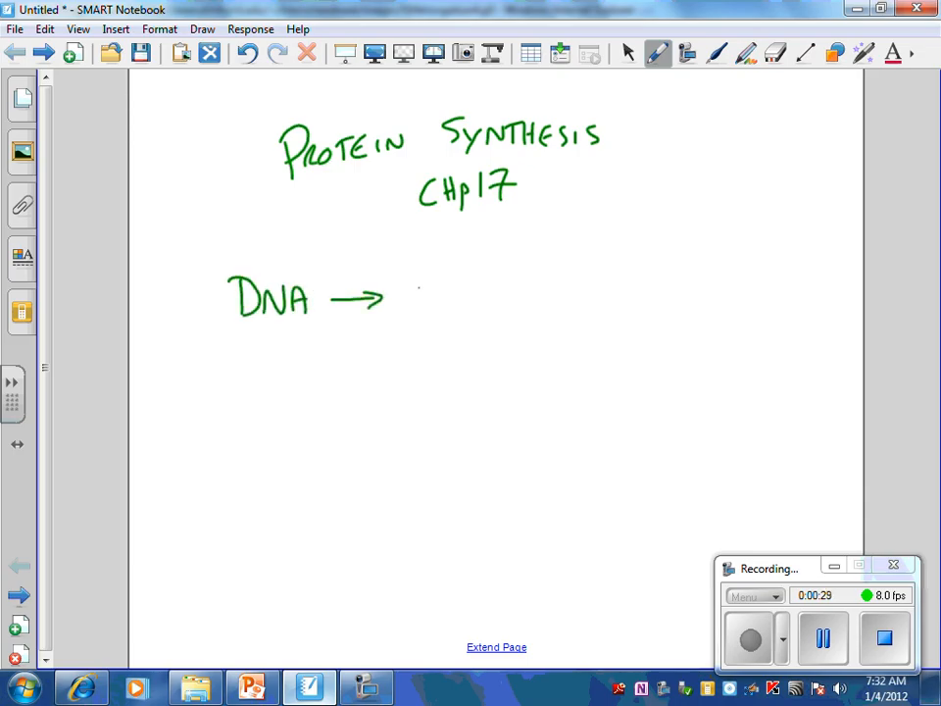
{"action": "left_click_drag", "start_coordinate": [407, 298], "coordinate": [529, 294]}
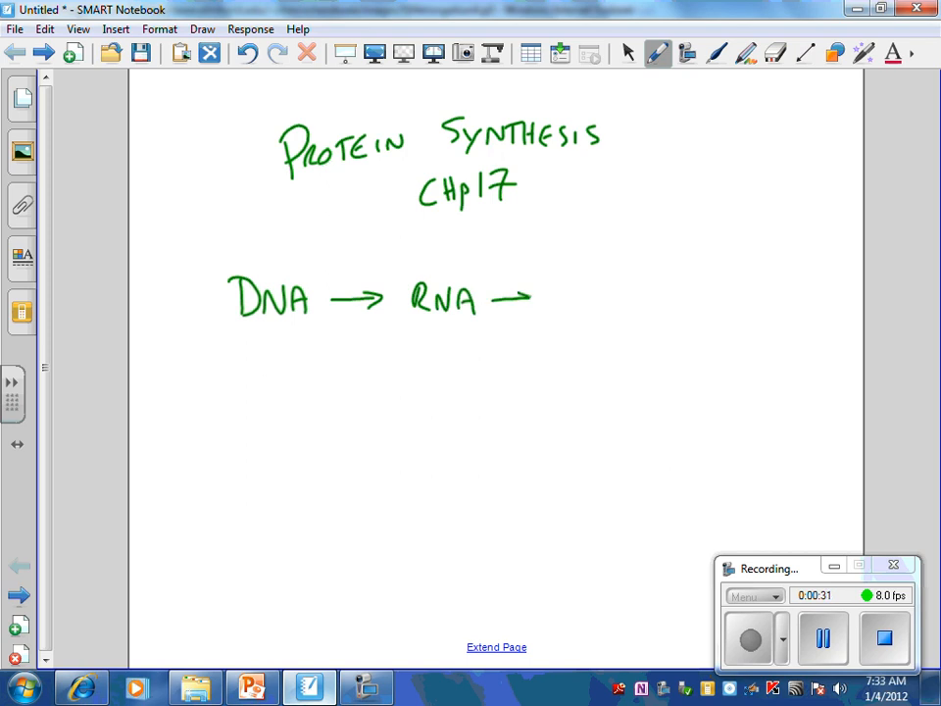
{"action": "left_click_drag", "start_coordinate": [559, 298], "coordinate": [608, 298]}
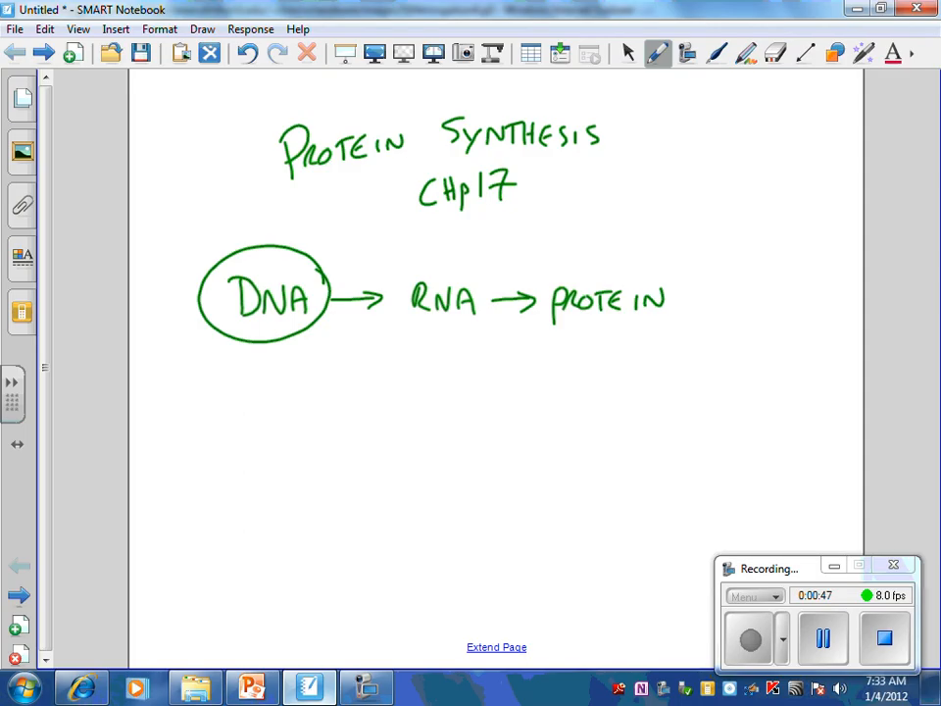
{"action": "left_click_drag", "start_coordinate": [556, 324], "coordinate": [659, 322]}
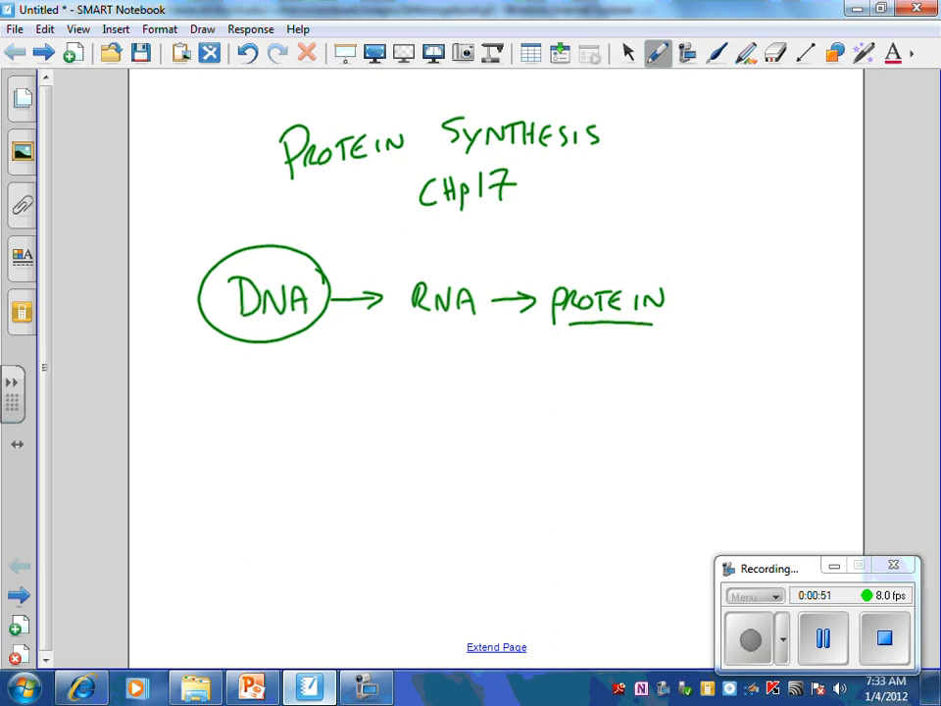
Write Nucleus under DNA, mRNA under RNA, and transcription above the first arrow.
{"action": "left_click_drag", "start_coordinate": [227, 356], "coordinate": [259, 376]}
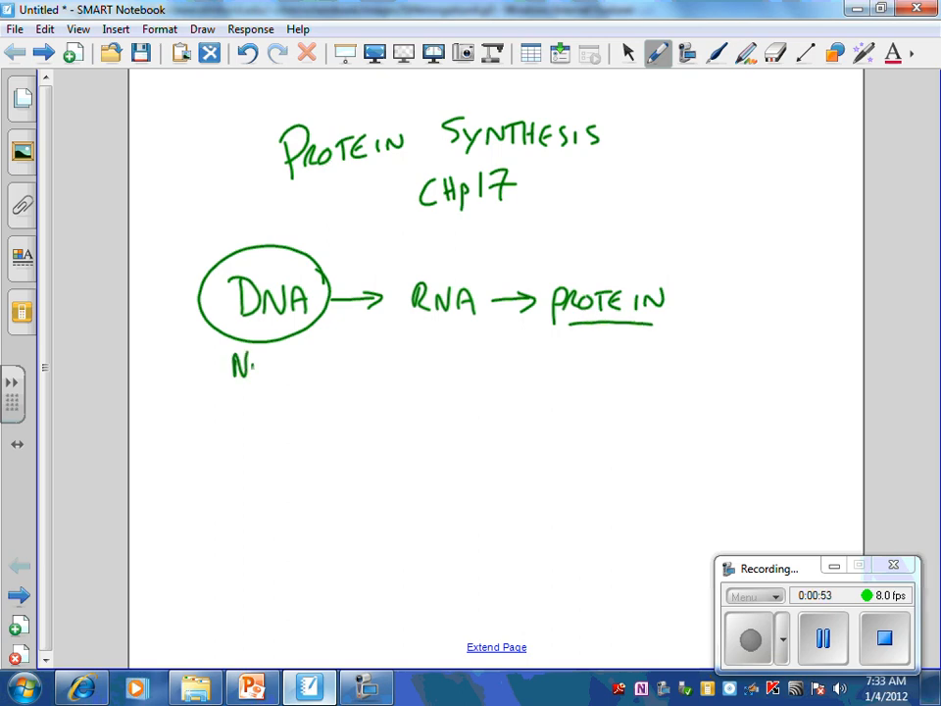
{"action": "left_click_drag", "start_coordinate": [232, 371], "coordinate": [318, 377]}
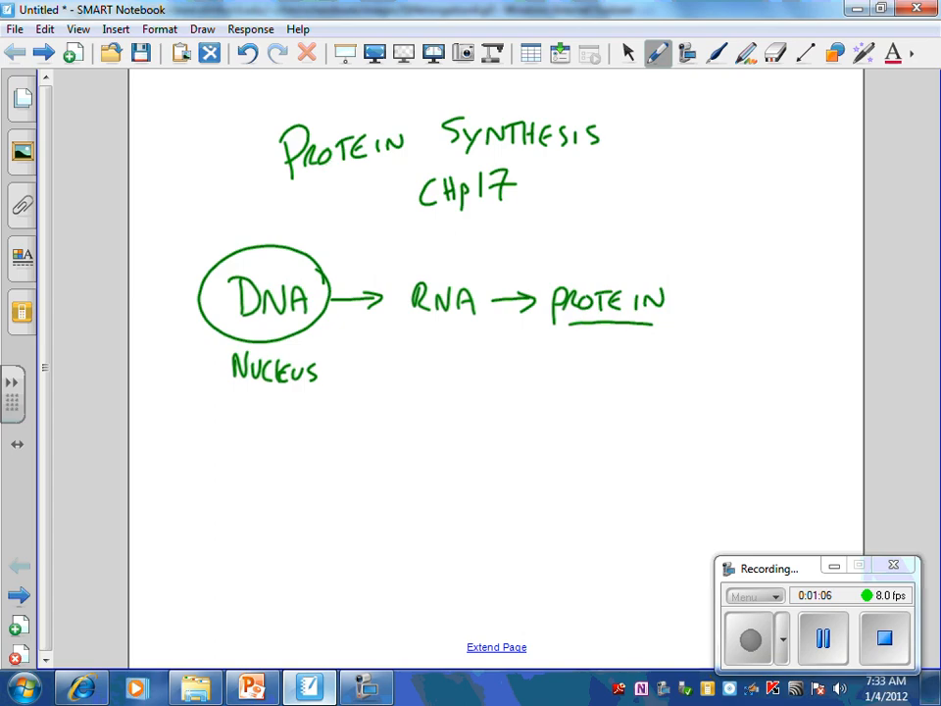
{"action": "left_click_drag", "start_coordinate": [402, 353], "coordinate": [481, 352]}
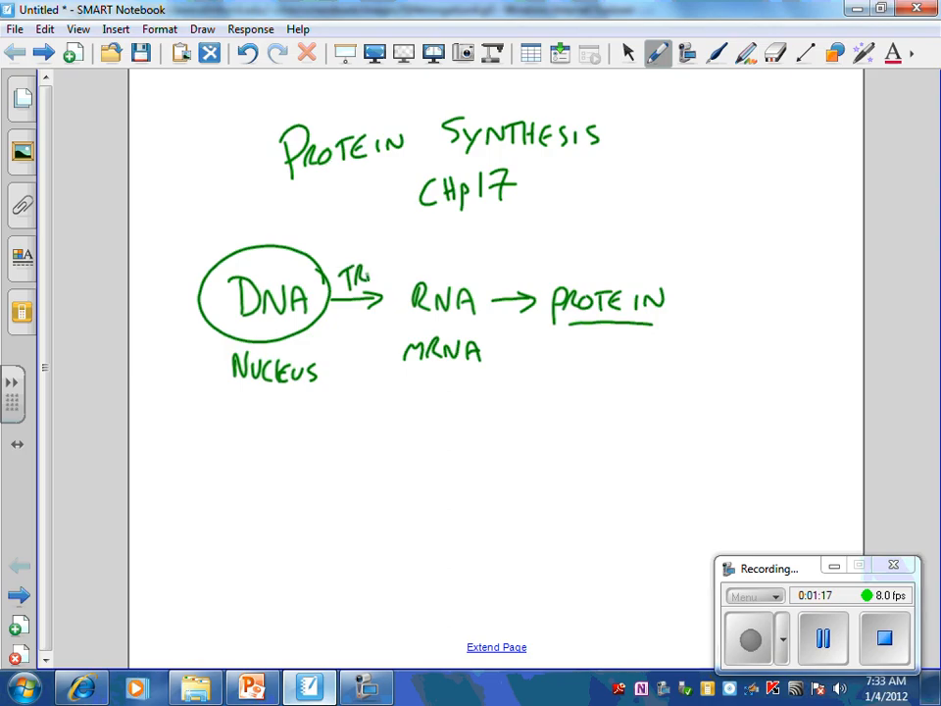
{"action": "left_click_drag", "start_coordinate": [349, 270], "coordinate": [431, 255]}
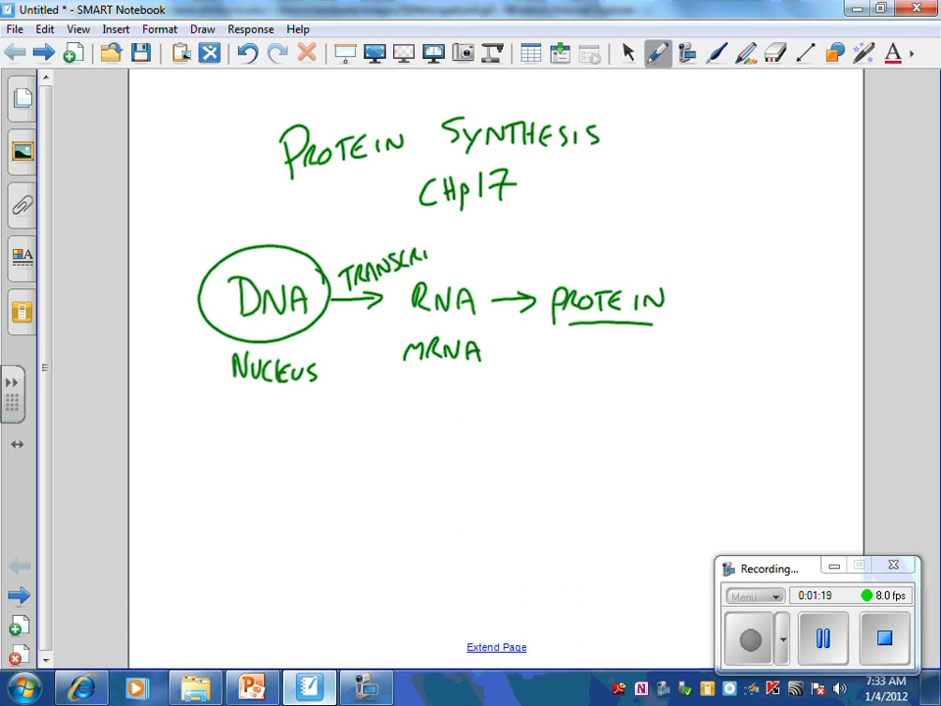
{"action": "left_click_drag", "start_coordinate": [427, 255], "coordinate": [480, 239]}
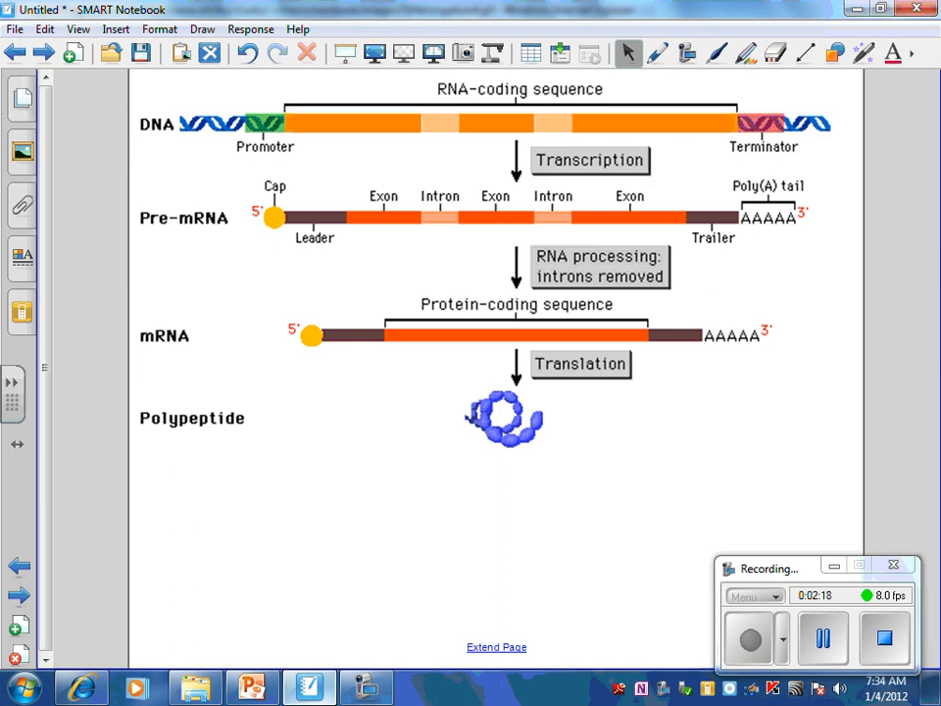
Label the promoter region with TATA Box on the gene figure.
{"action": "left_click", "coordinate": [656, 53]}
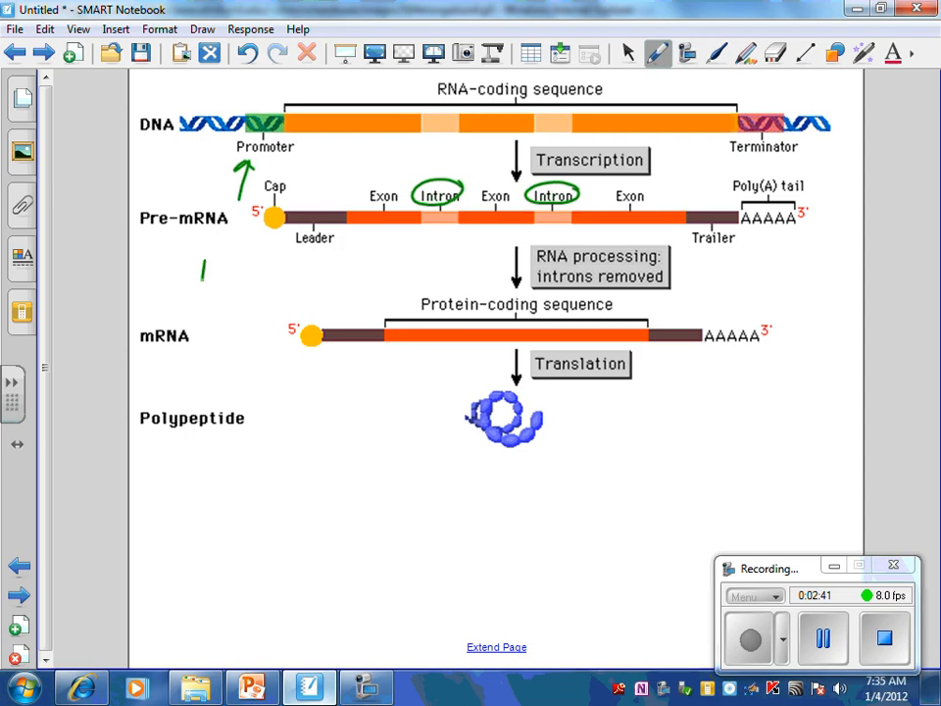
{"action": "left_click_drag", "start_coordinate": [196, 278], "coordinate": [239, 271]}
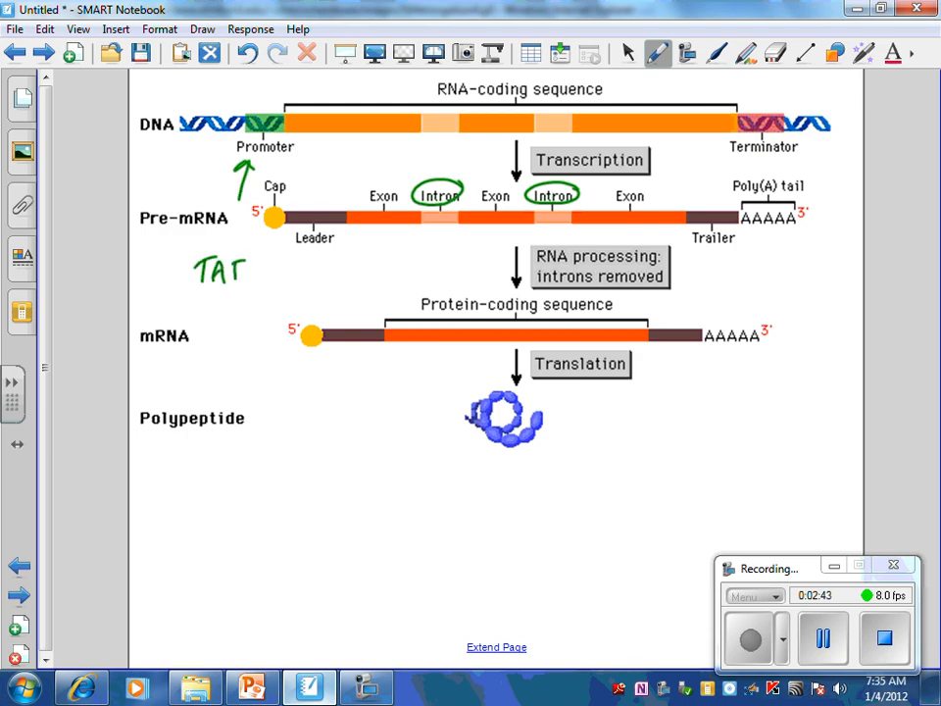
{"action": "type", "text": "A"}
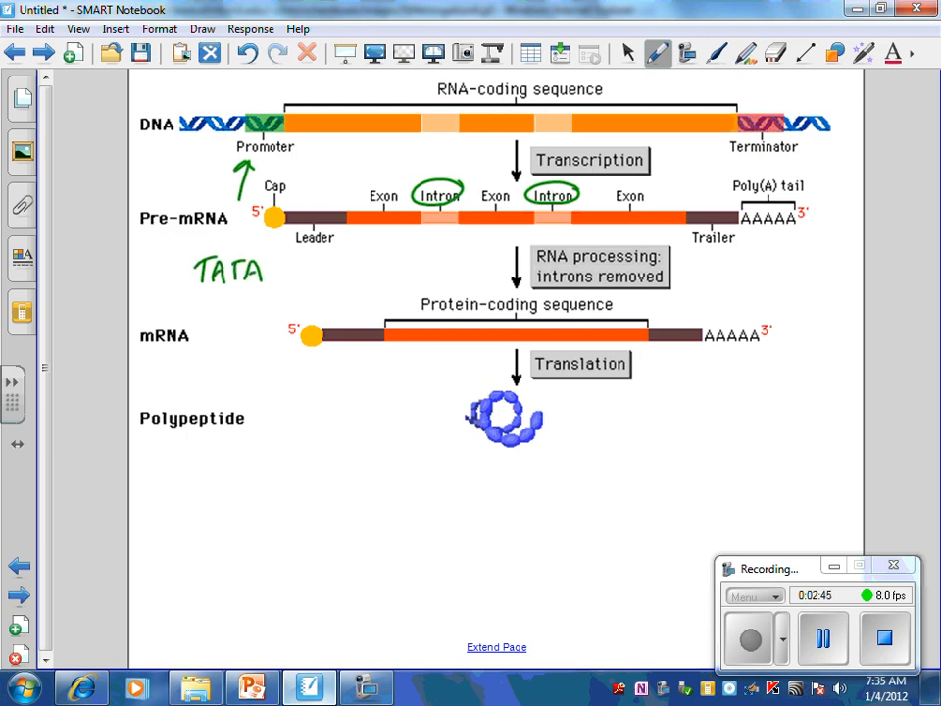
{"action": "left_click_drag", "start_coordinate": [200, 294], "coordinate": [220, 309]}
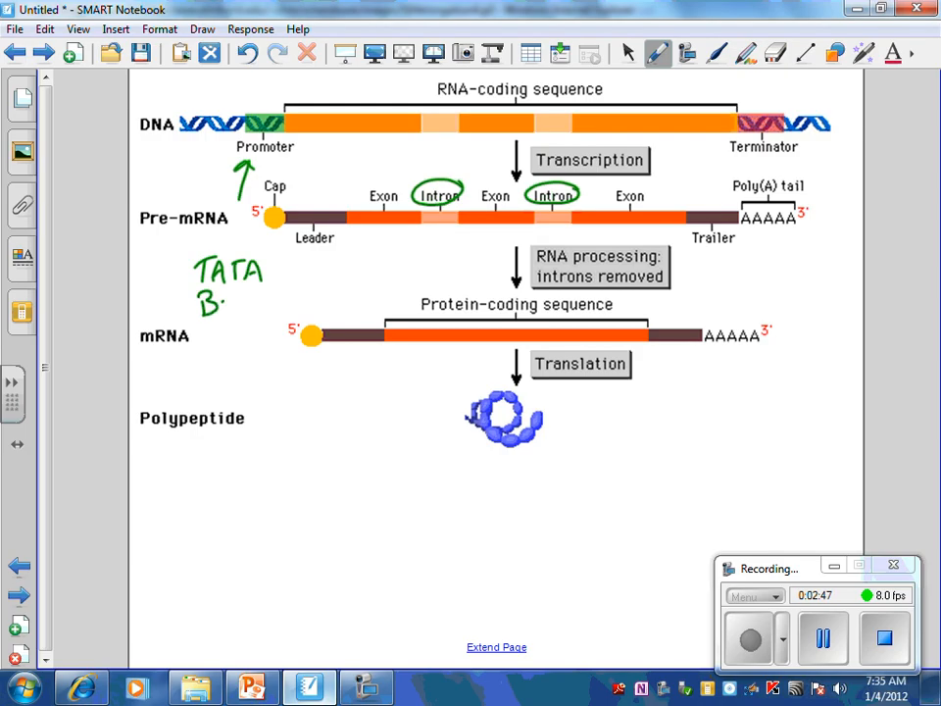
{"action": "type", "text": "ox"}
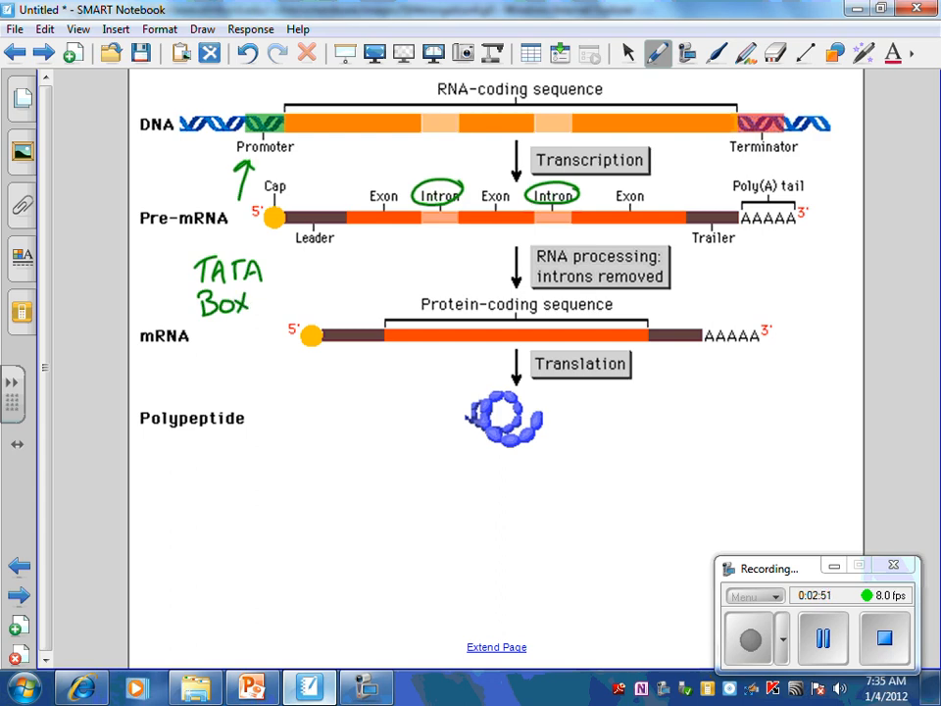
Write RNA Polymerase above the promoter and underline the Pre-mRNA label.
{"action": "left_click_drag", "start_coordinate": [218, 102], "coordinate": [228, 88]}
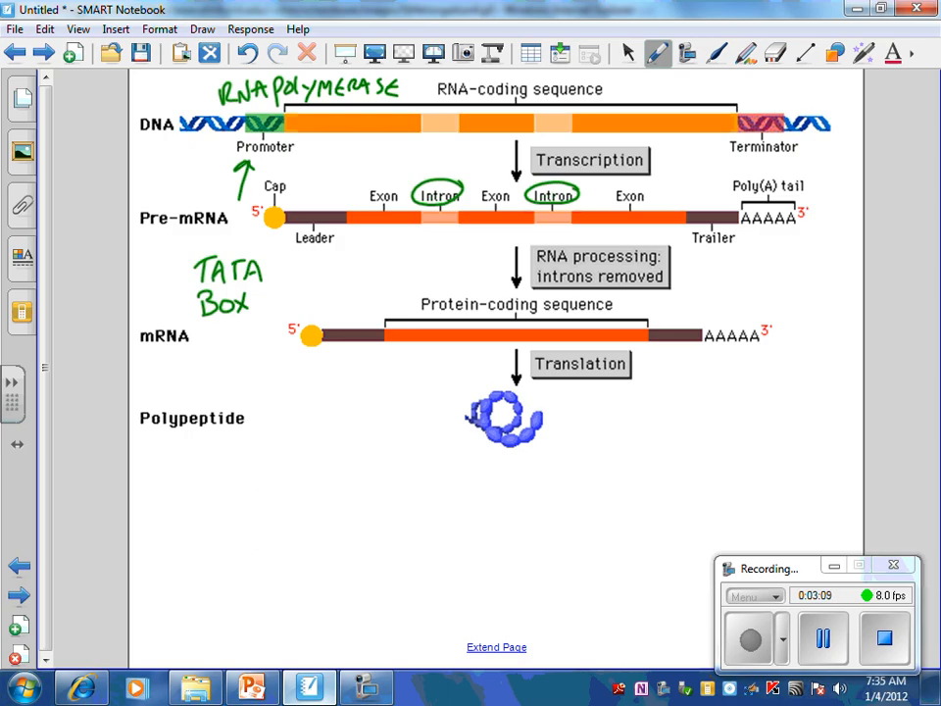
{"action": "left_click_drag", "start_coordinate": [145, 229], "coordinate": [239, 227]}
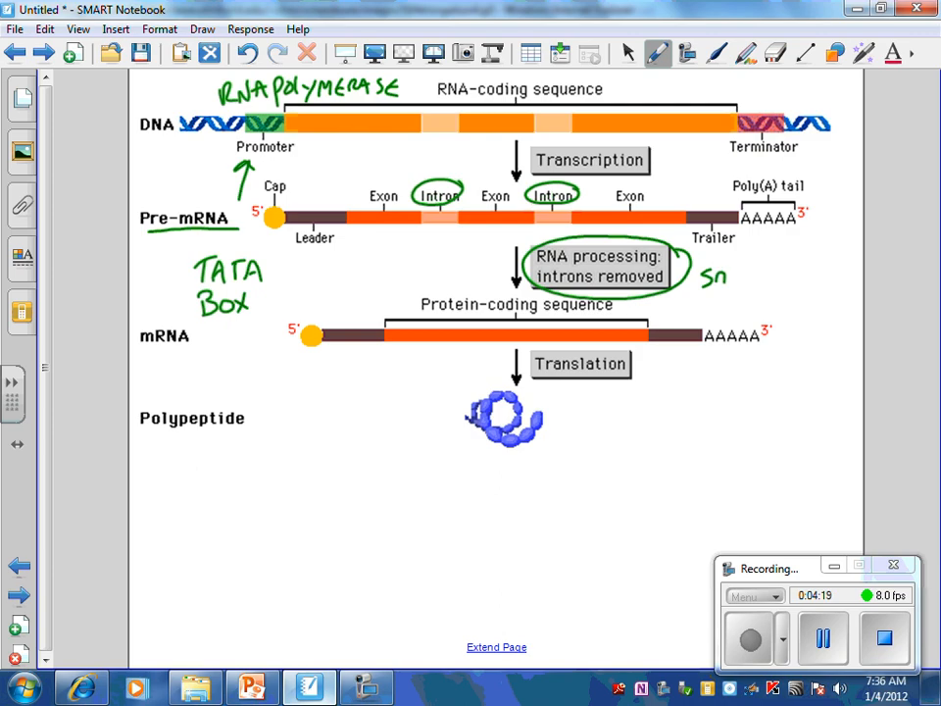
Note snRNA + snRNP beside the RNA processing step.
{"action": "type", "text": "RNA +"}
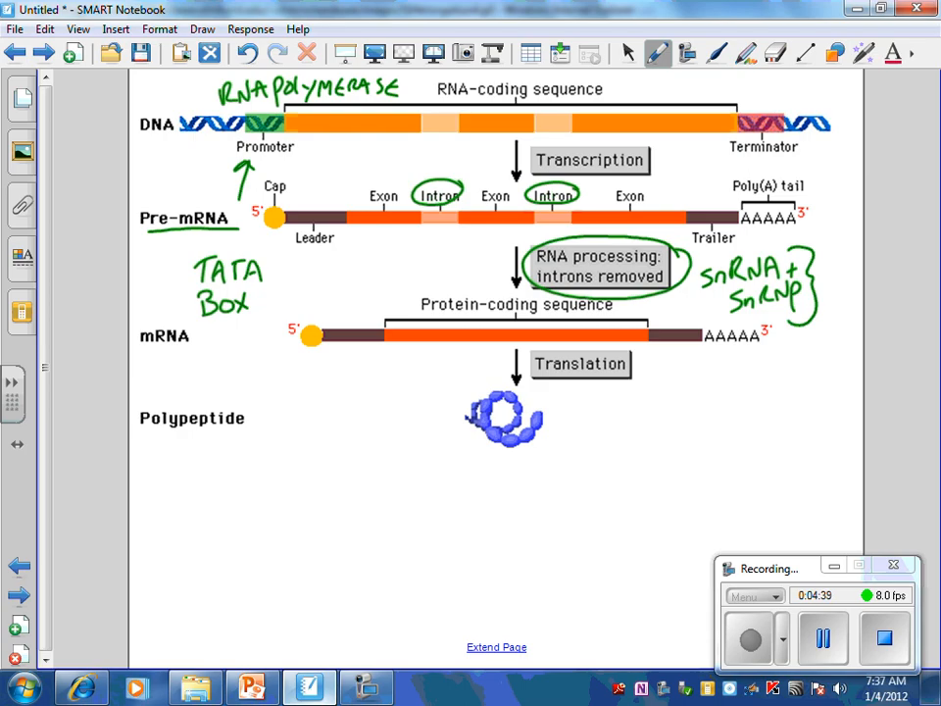
{"action": "left_click_drag", "start_coordinate": [754, 353], "coordinate": [774, 382]}
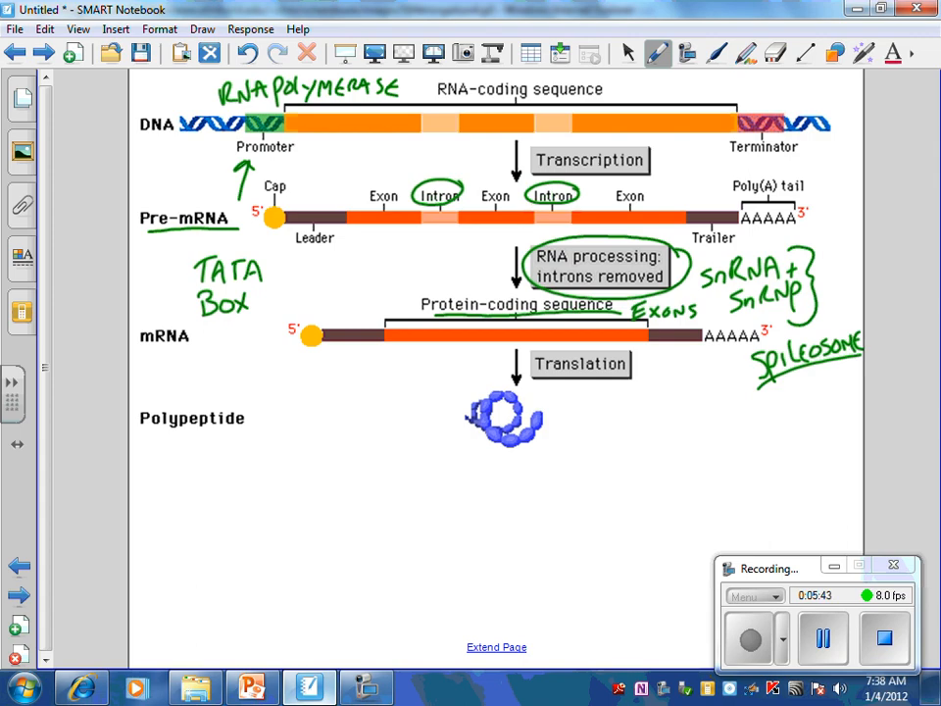
Draw a boundary line near the mRNA cap marking the nucleus region.
{"action": "left_click_drag", "start_coordinate": [133, 380], "coordinate": [231, 378]}
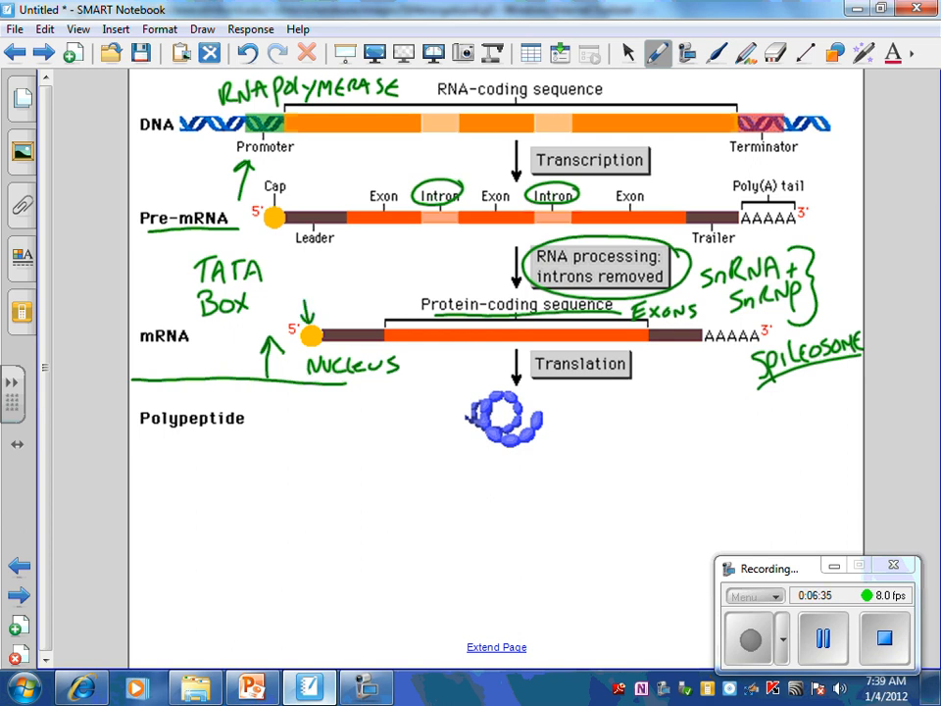
{"action": "left_click_drag", "start_coordinate": [706, 383], "coordinate": [721, 353]}
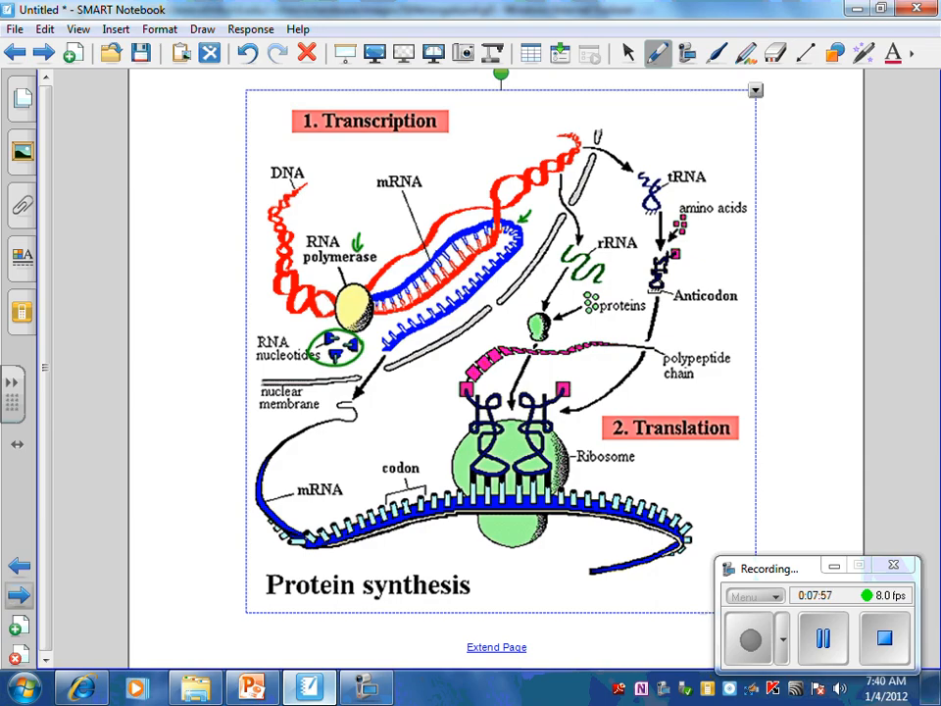
Mark the ribosome and circle the 2. Translation heading, then go to the initiation figure page.
{"action": "left_click_drag", "start_coordinate": [490, 549], "coordinate": [480, 572]}
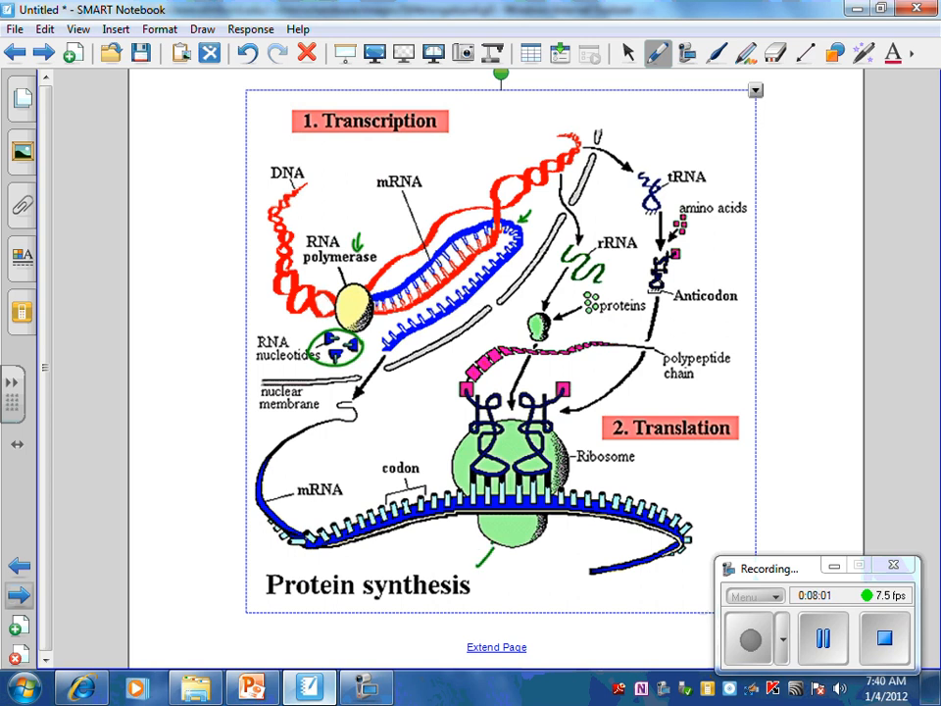
{"action": "left_click_drag", "start_coordinate": [490, 578], "coordinate": [500, 549]}
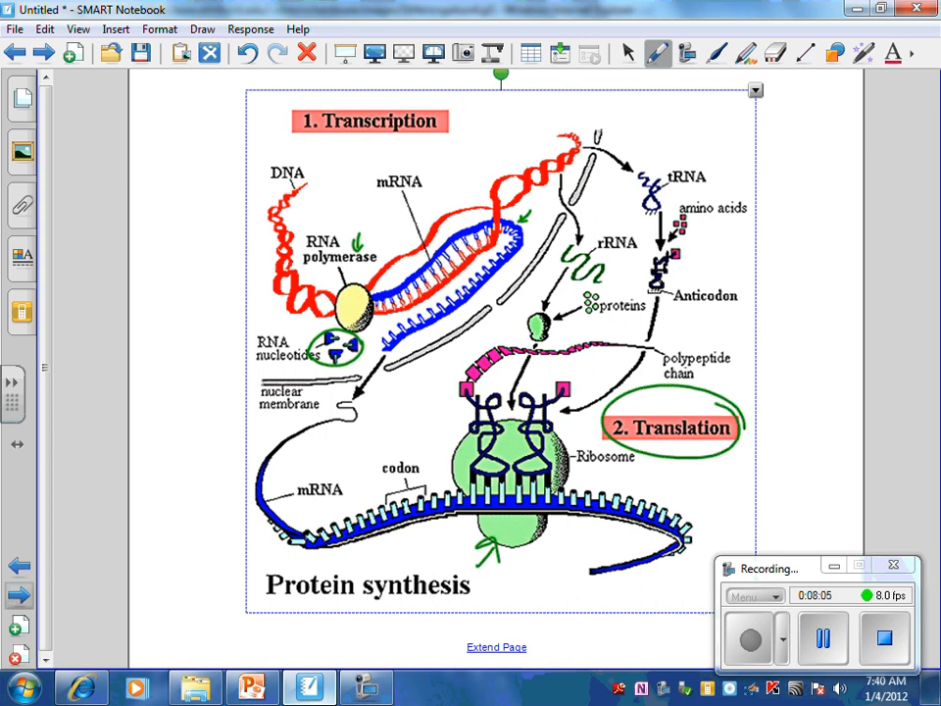
{"action": "left_click", "coordinate": [627, 53]}
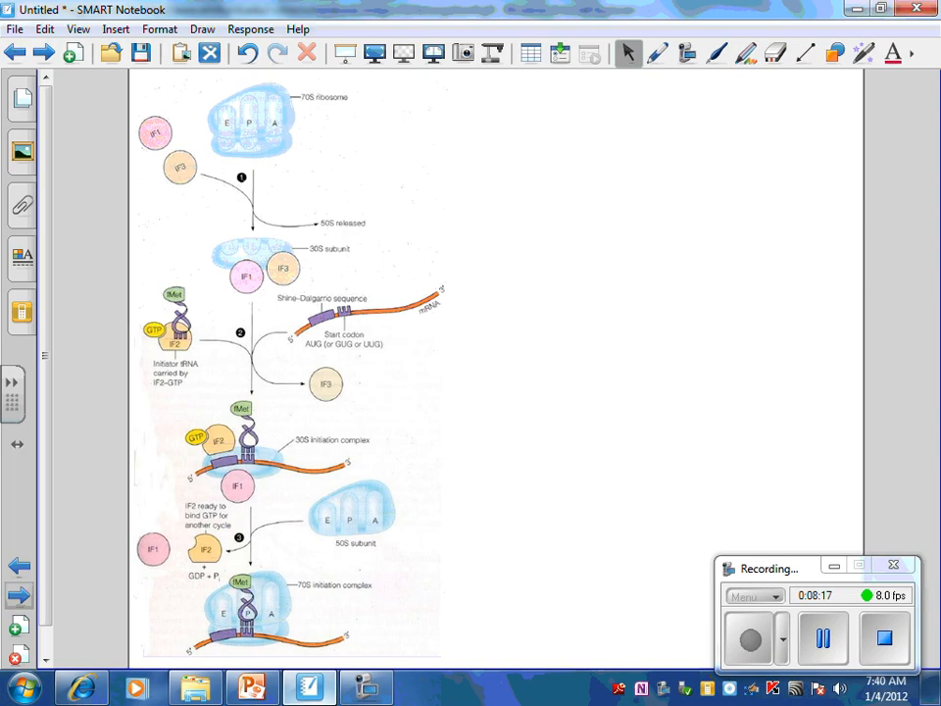
List Initiation, Elongation and Termination as bulleted stages beside the figure.
{"action": "left_click", "coordinate": [656, 55]}
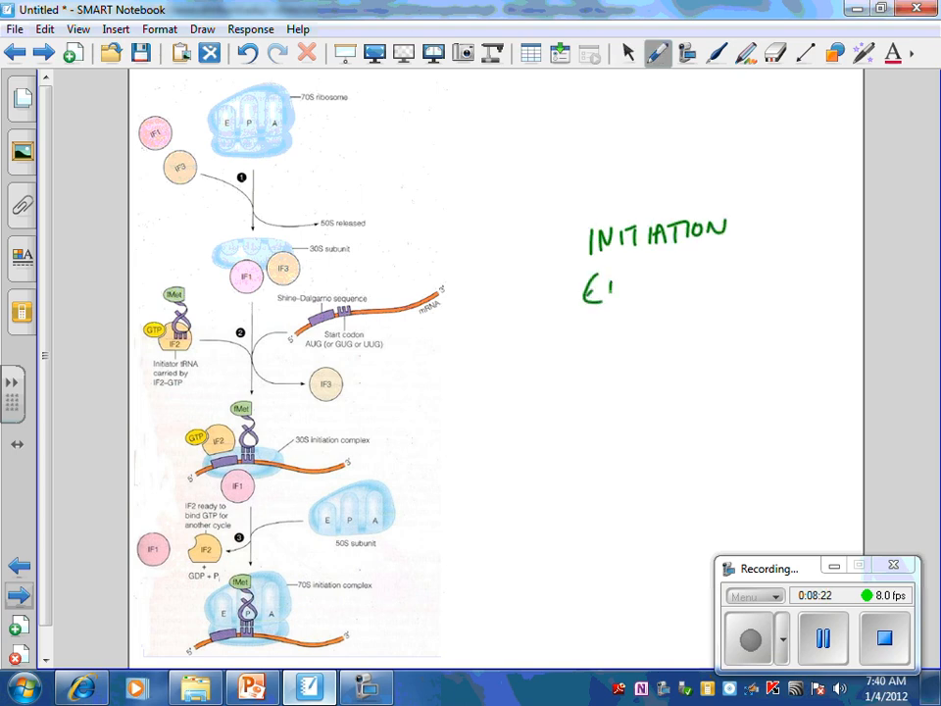
{"action": "type", "text": "LONGA"}
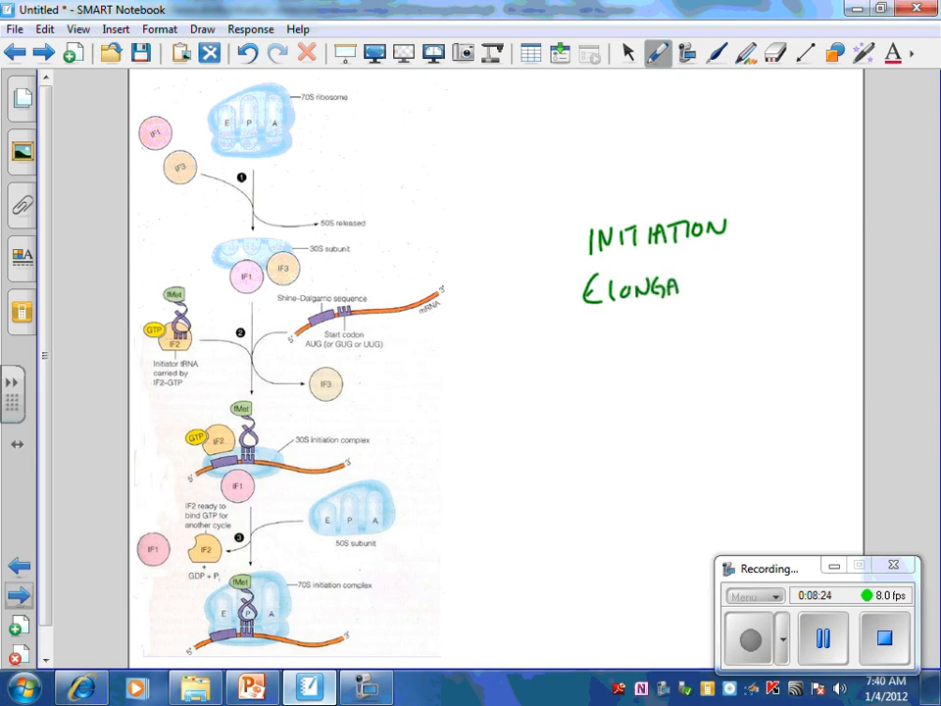
{"action": "type", "text": "TION"}
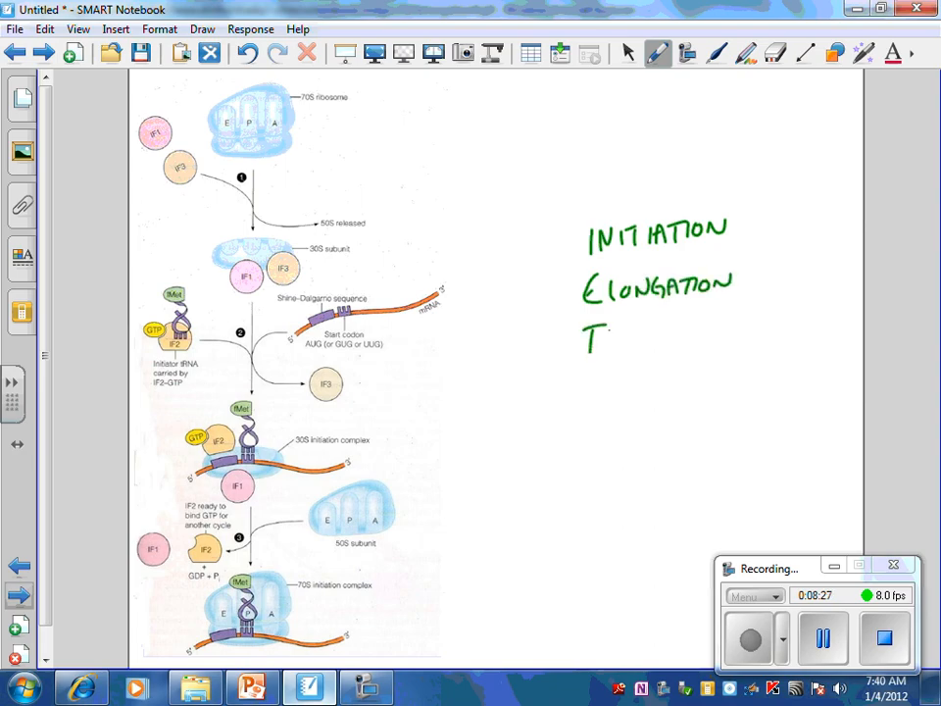
{"action": "type", "text": "ERMINATION"}
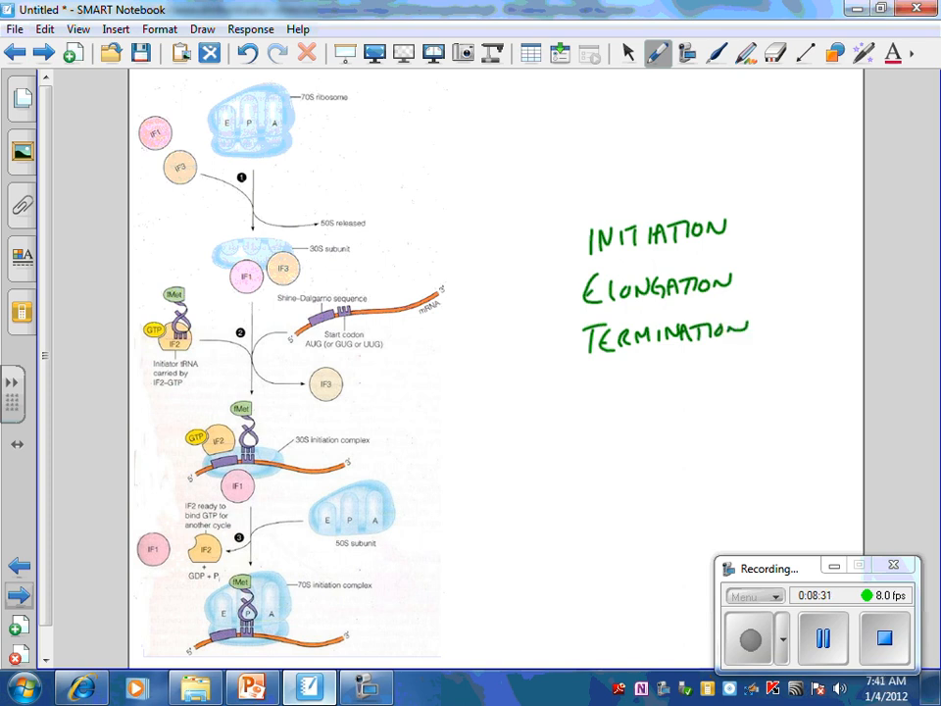
{"action": "left_click_drag", "start_coordinate": [549, 251], "coordinate": [567, 247]}
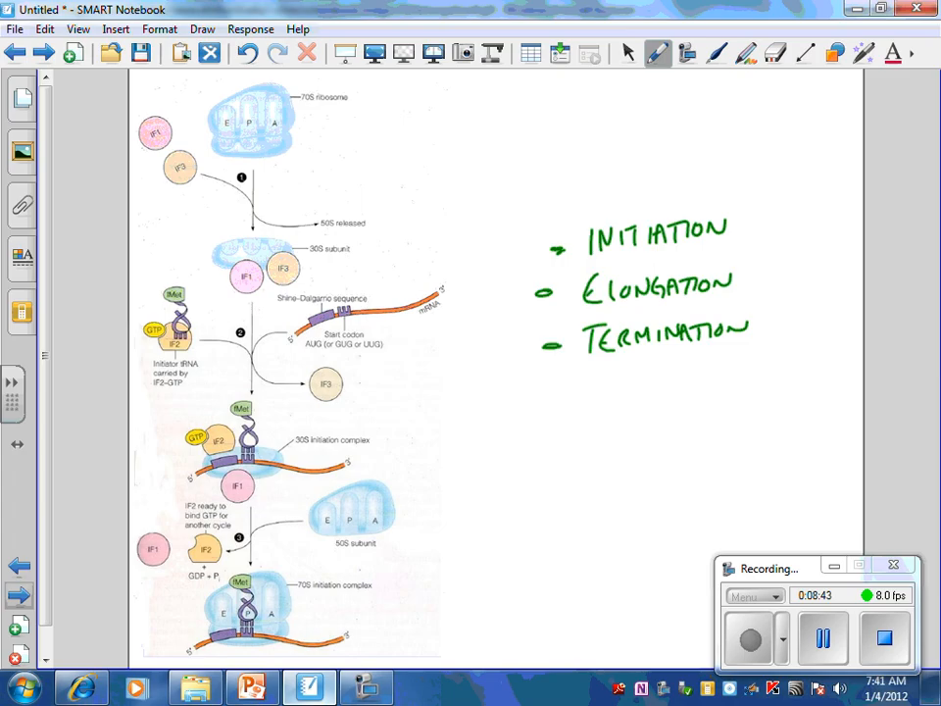
{"action": "left_click_drag", "start_coordinate": [423, 353], "coordinate": [423, 317]}
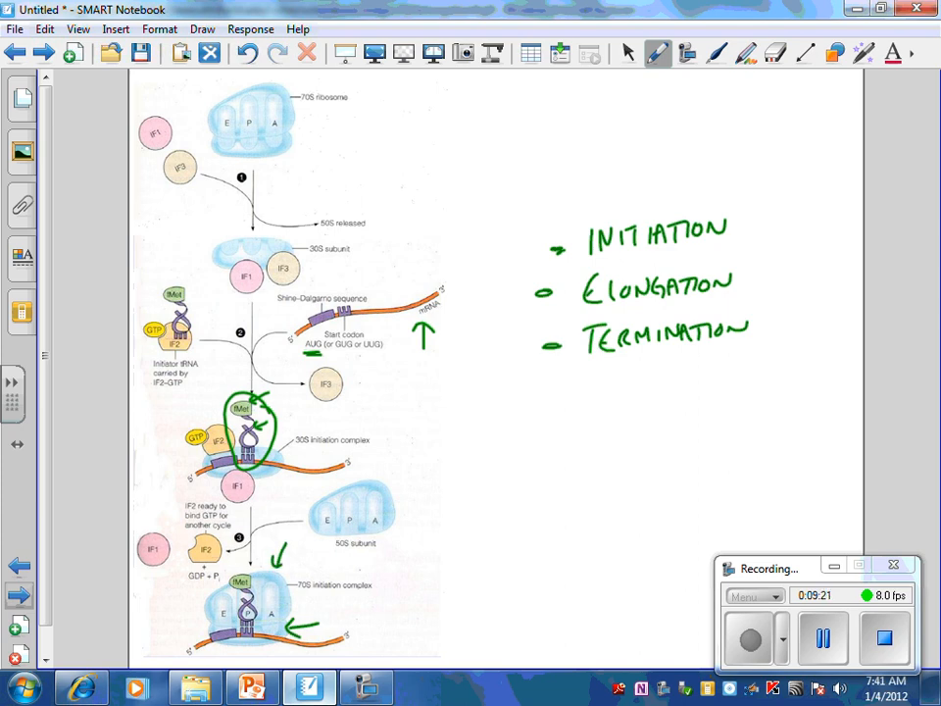
Mark the binding sites and write A-ATTACH, P-POLYPEPTIDE, E-EXIT.
{"action": "left_click_drag", "start_coordinate": [421, 460], "coordinate": [396, 494]}
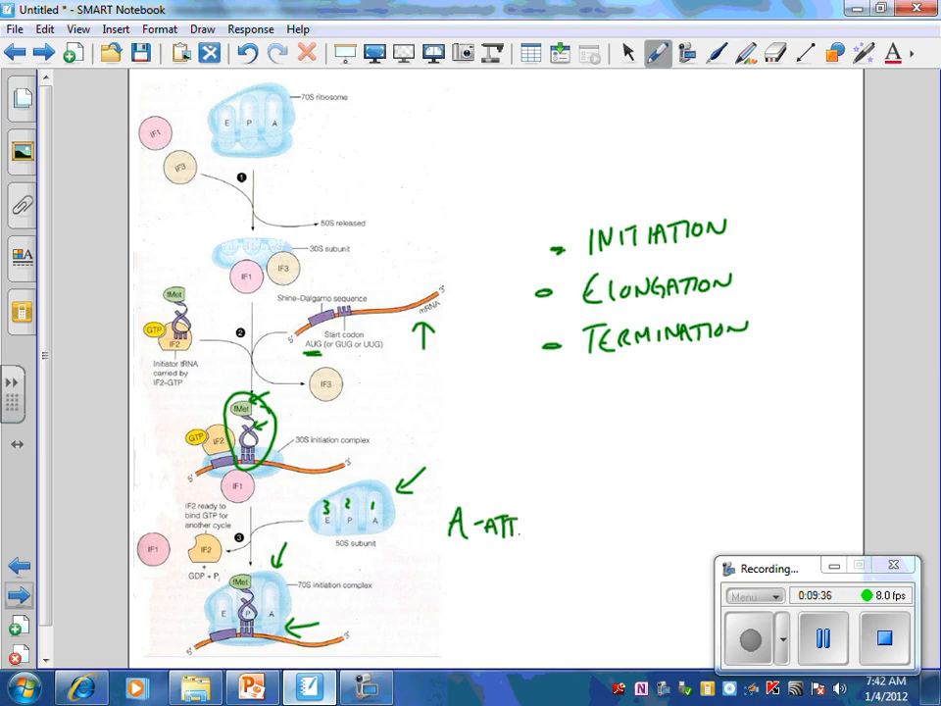
{"action": "type", "text": "TACH"}
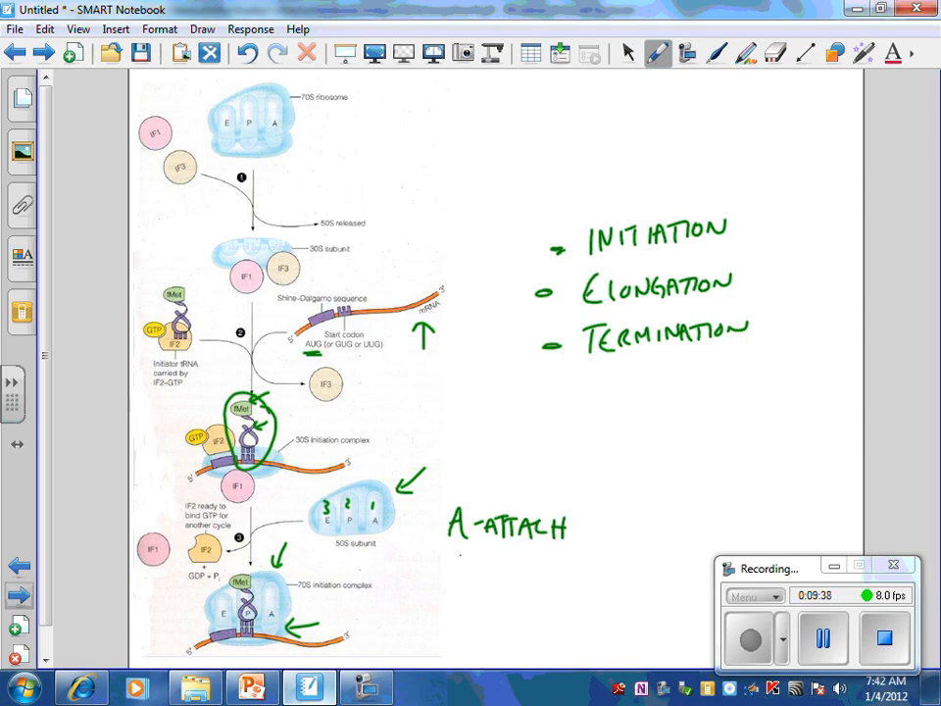
{"action": "left_click_drag", "start_coordinate": [455, 565], "coordinate": [509, 573]}
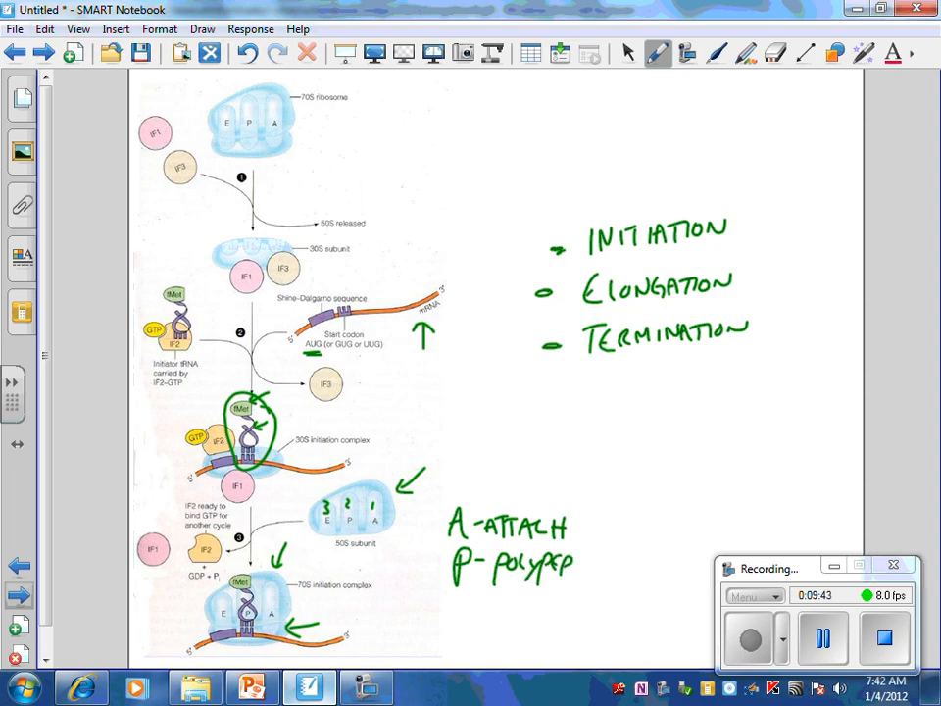
{"action": "type", "text": "TIDE"}
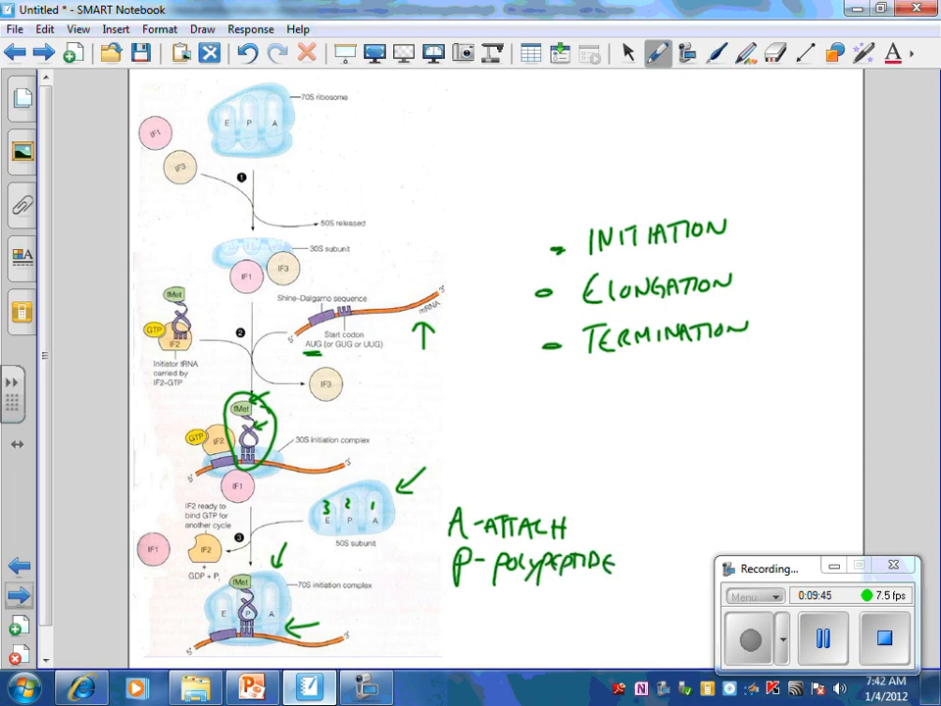
{"action": "type", "text": "E-"}
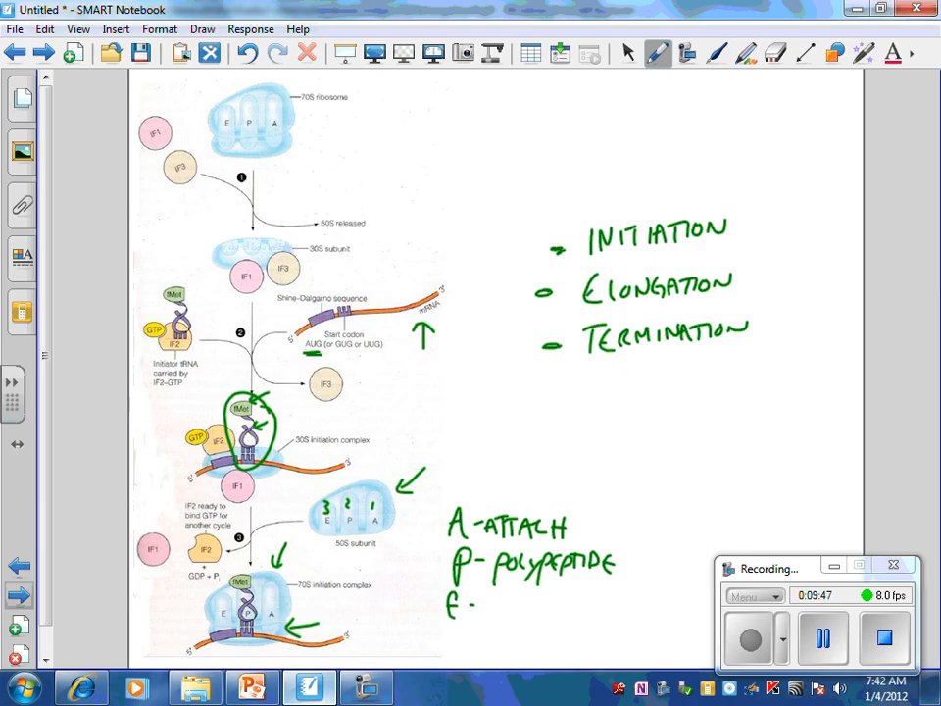
{"action": "type", "text": "EXIT"}
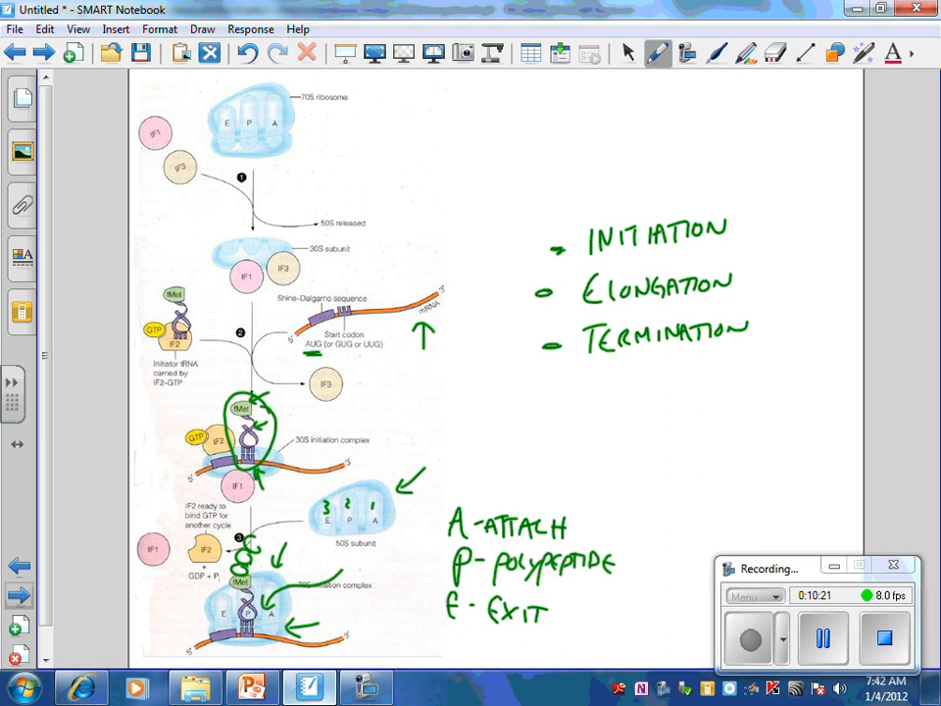
On the elongation diagram, draw an arrow from the incoming tRNA into the A site.
{"action": "left_click", "coordinate": [627, 52]}
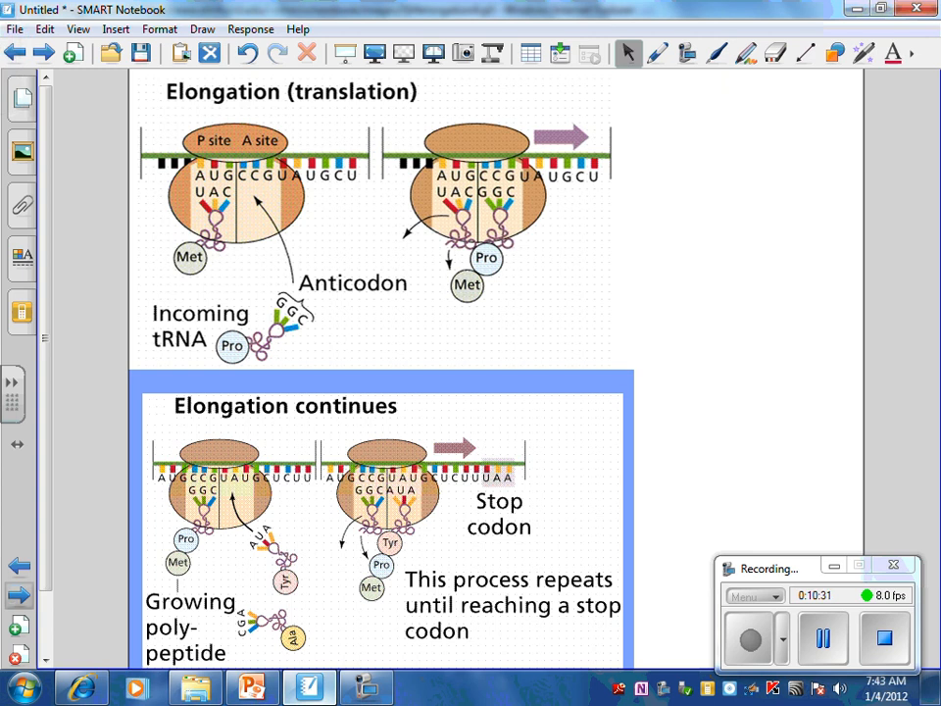
{"action": "left_click", "coordinate": [659, 53]}
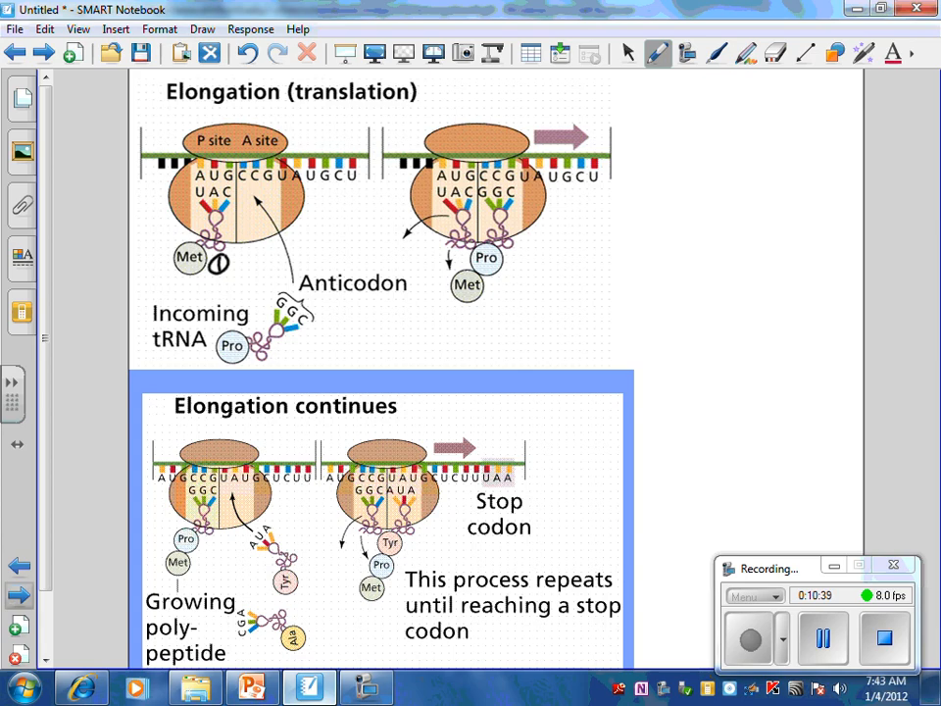
{"action": "left_click_drag", "start_coordinate": [239, 153], "coordinate": [271, 128]}
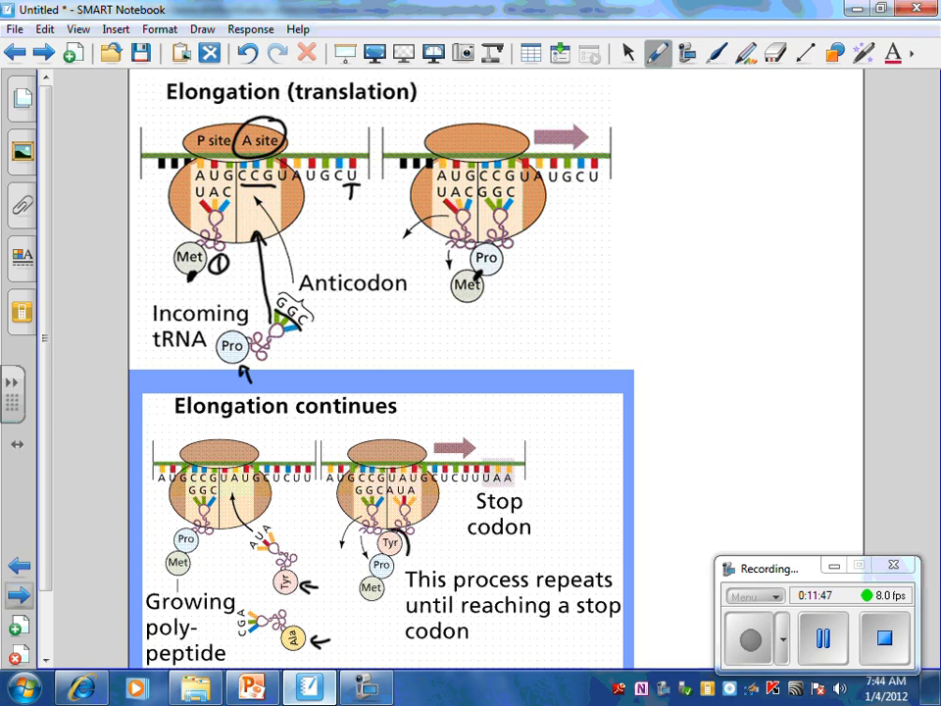
{"action": "left_click_drag", "start_coordinate": [353, 549], "coordinate": [411, 598]}
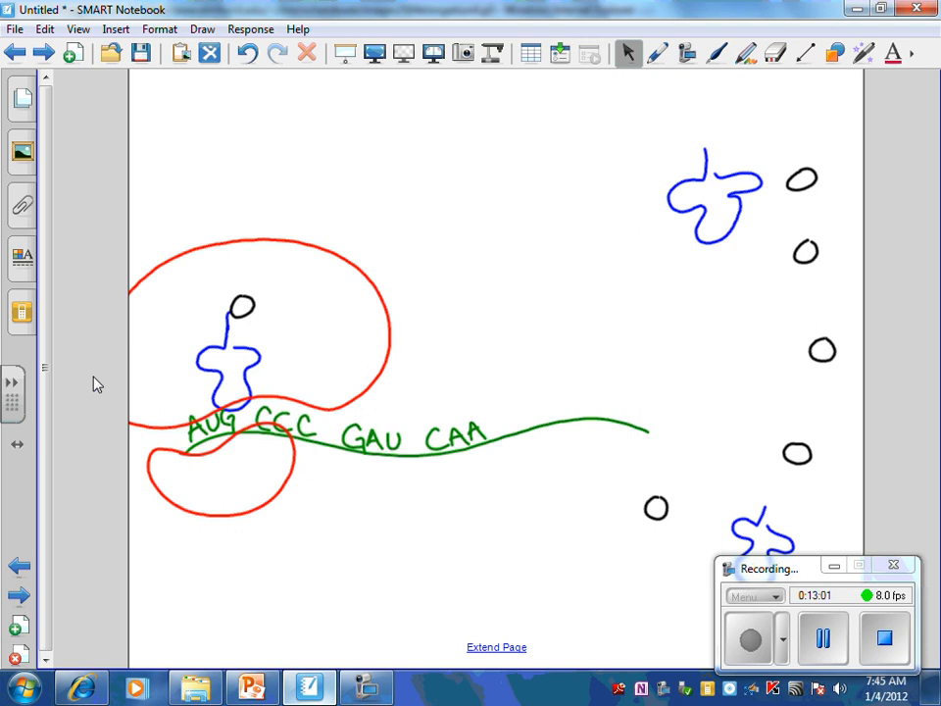
Bring a tRNA into the ribosome, draw the red bond between amino acids, and shift the ribosome.
{"action": "left_click", "coordinate": [657, 53]}
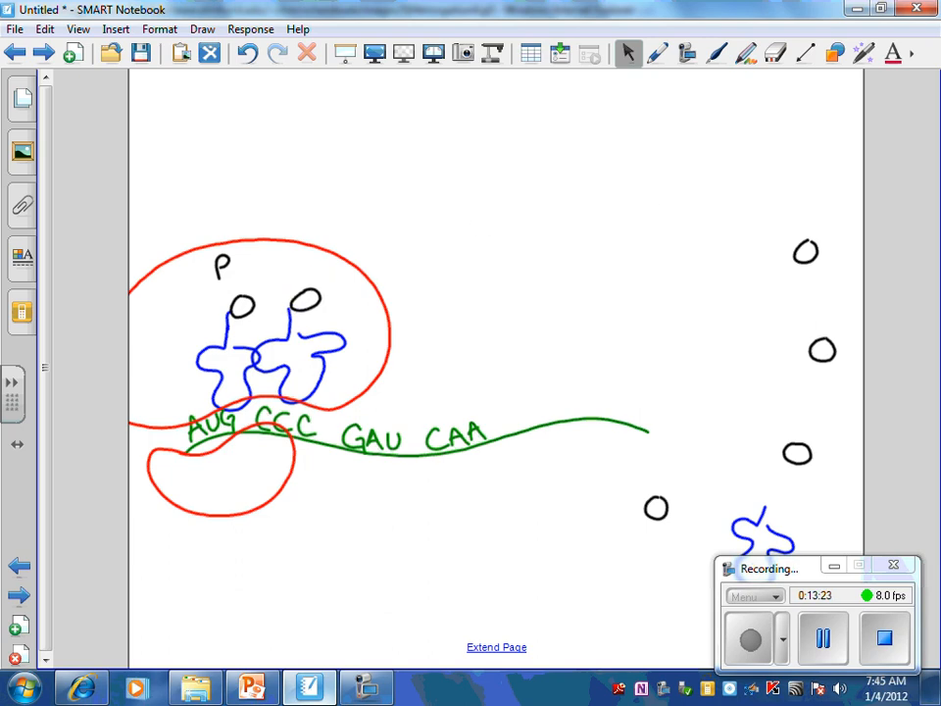
{"action": "left_click_drag", "start_coordinate": [265, 290], "coordinate": [294, 279]}
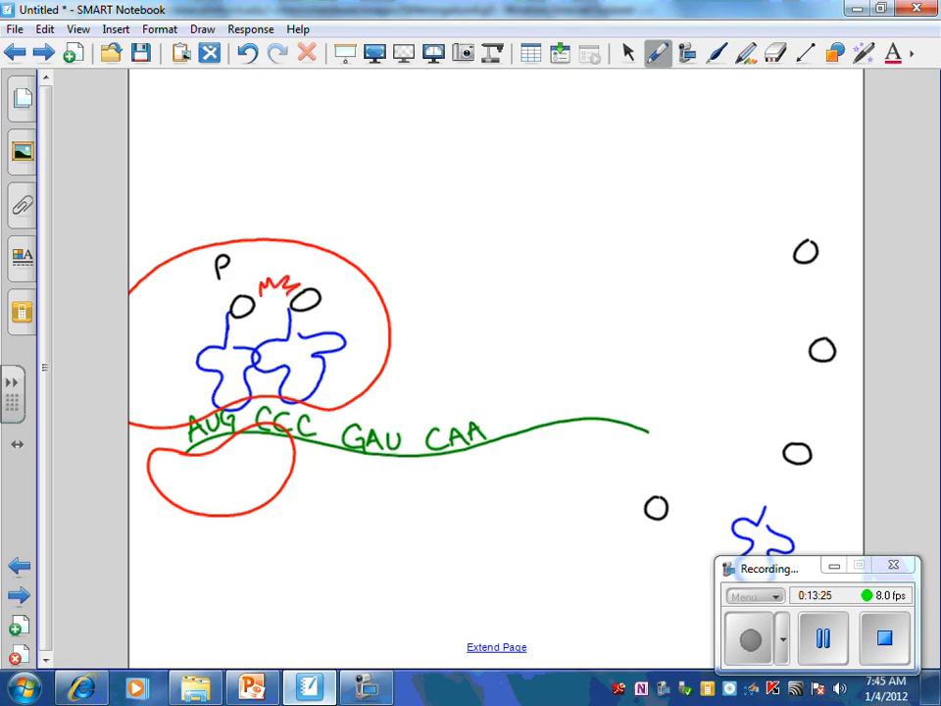
{"action": "left_click_drag", "start_coordinate": [284, 284], "coordinate": [274, 313]}
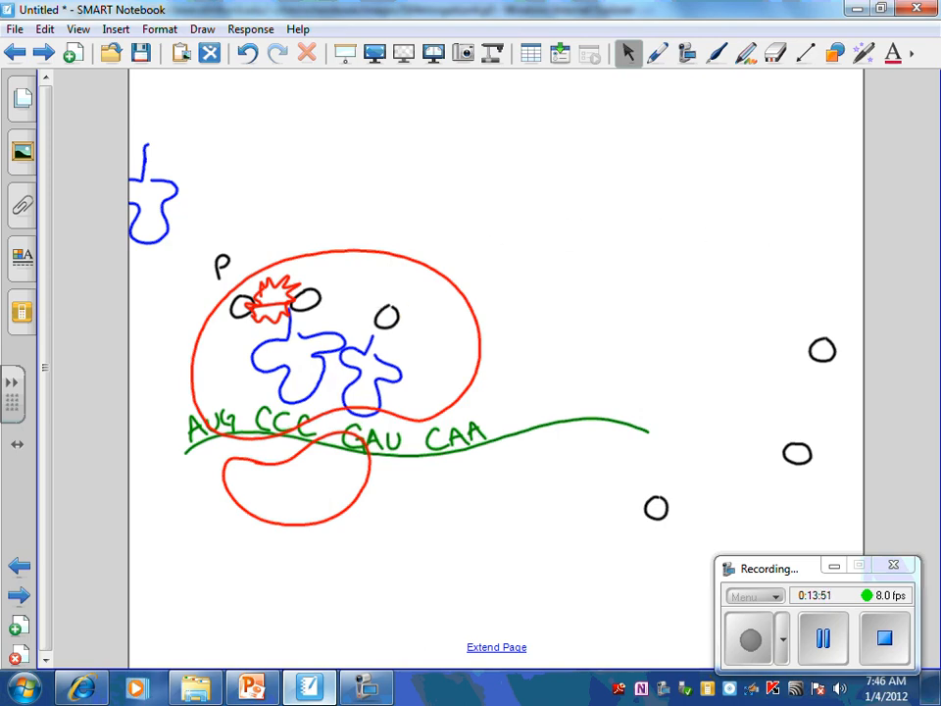
Shift the ribosome to the next codon and move the used tRNA out of it.
{"action": "left_click_drag", "start_coordinate": [153, 192], "coordinate": [233, 180]}
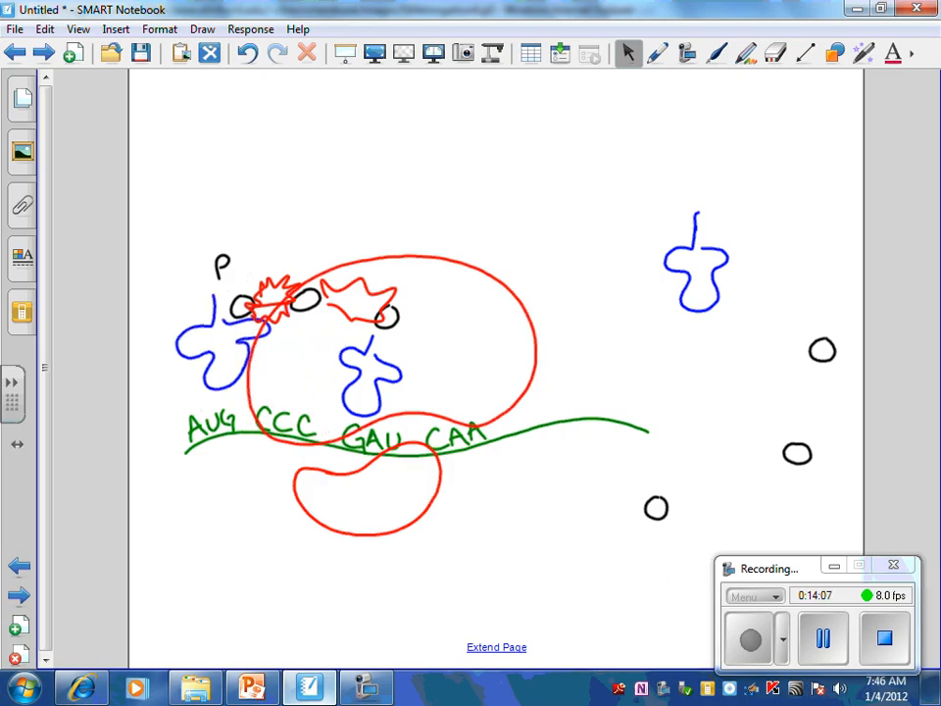
{"action": "left_click_drag", "start_coordinate": [219, 353], "coordinate": [196, 153]}
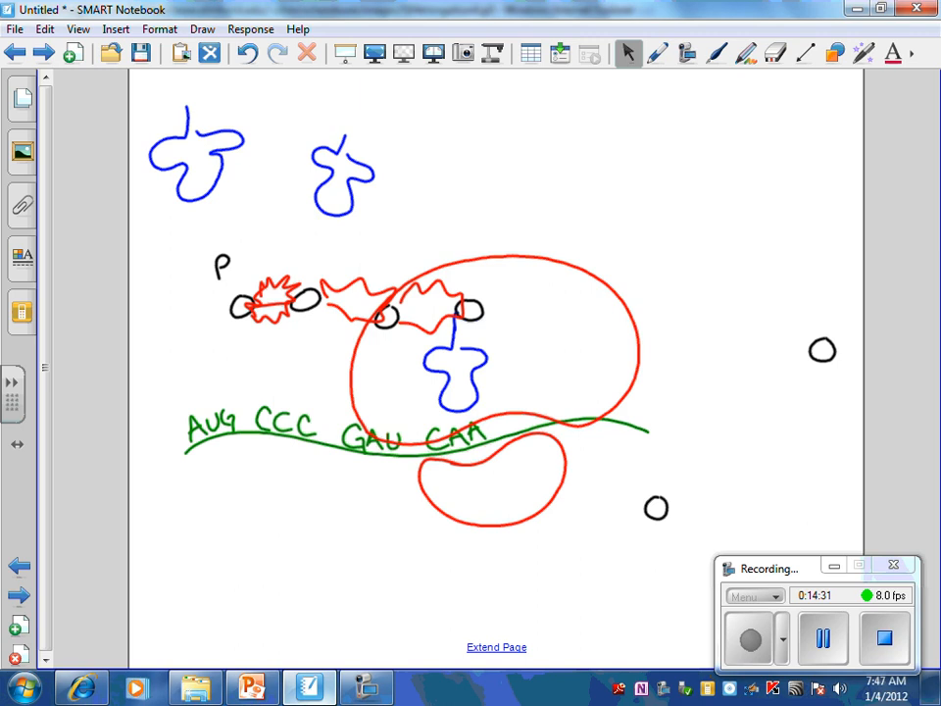
Switch pens to draw the remaining red bonds and outline the finished polypeptide in black.
{"action": "left_click", "coordinate": [657, 53]}
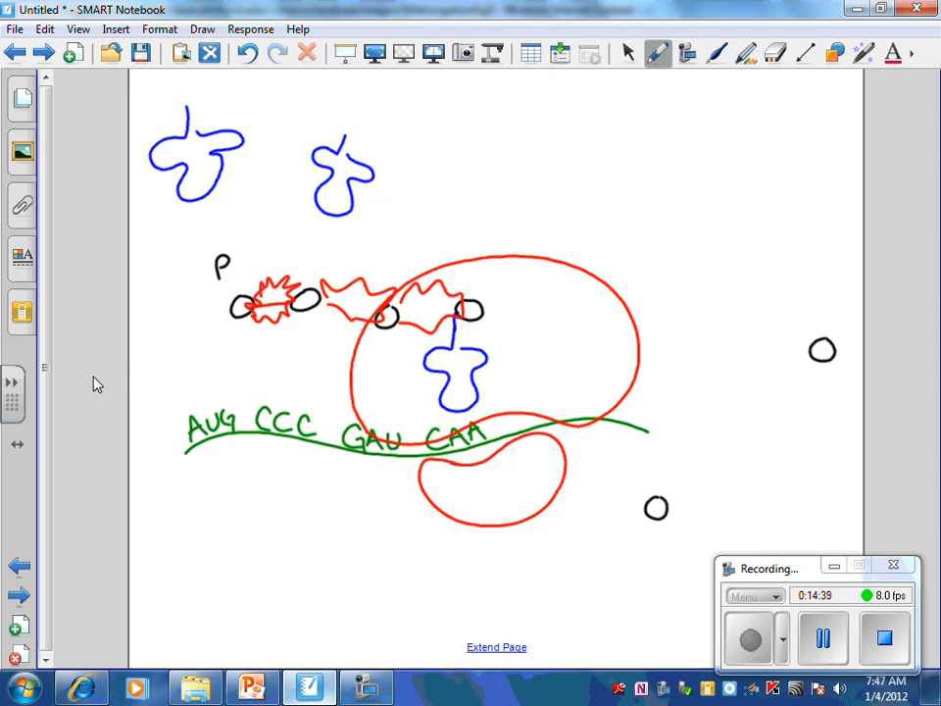
{"action": "left_click", "coordinate": [627, 53]}
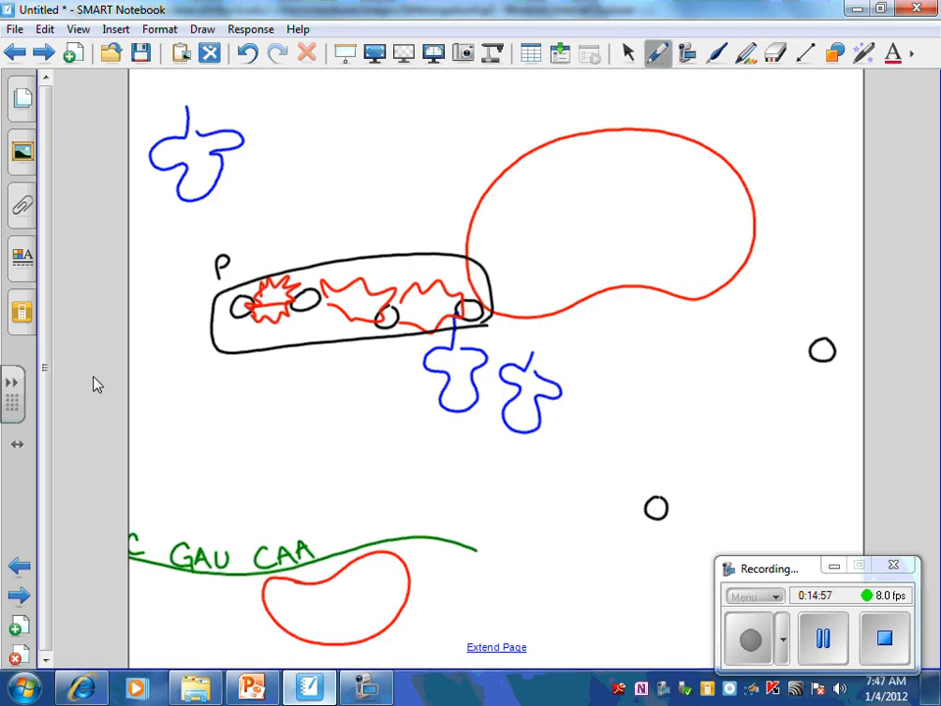
{"action": "left_click", "coordinate": [627, 53]}
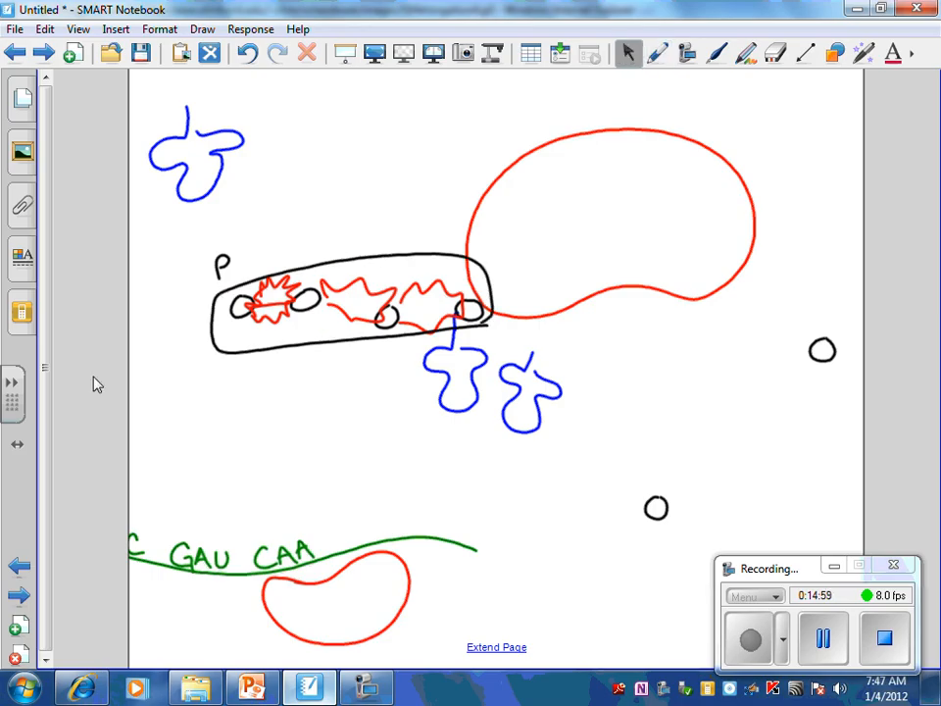